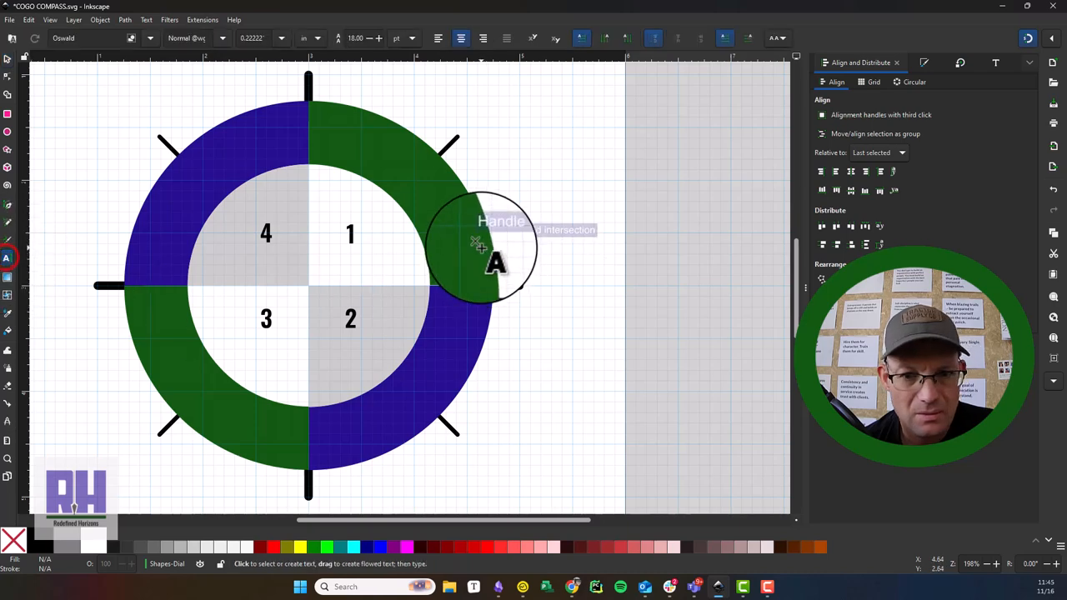
Create a text frame right of the dial and enter the label 'N 900000 E'.
{"action": "left_click_drag", "start_coordinate": [527, 227], "coordinate": [742, 254]}
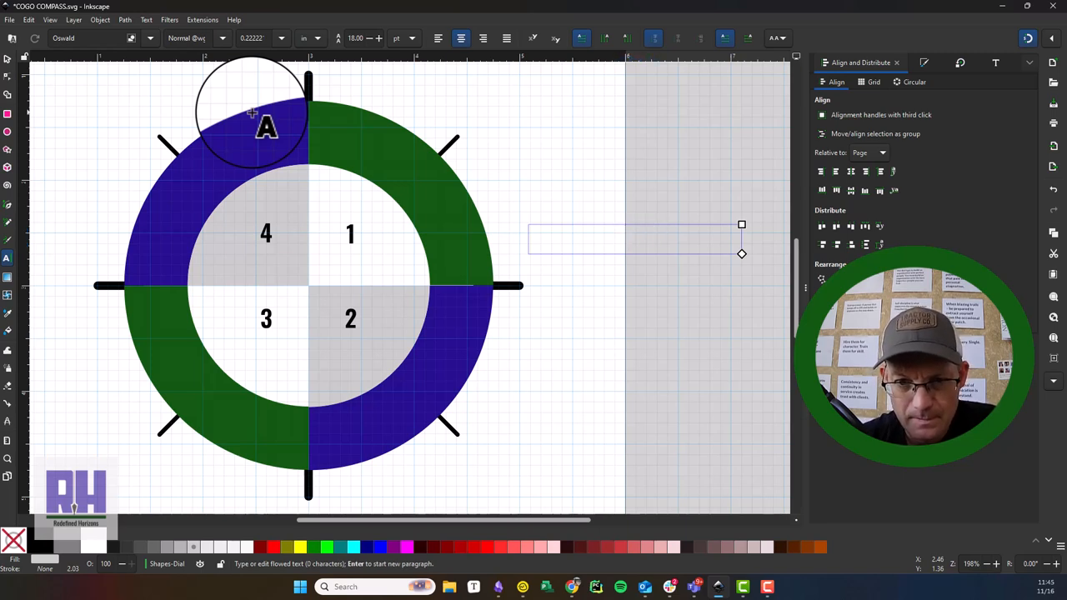
{"action": "type", "text": "N"}
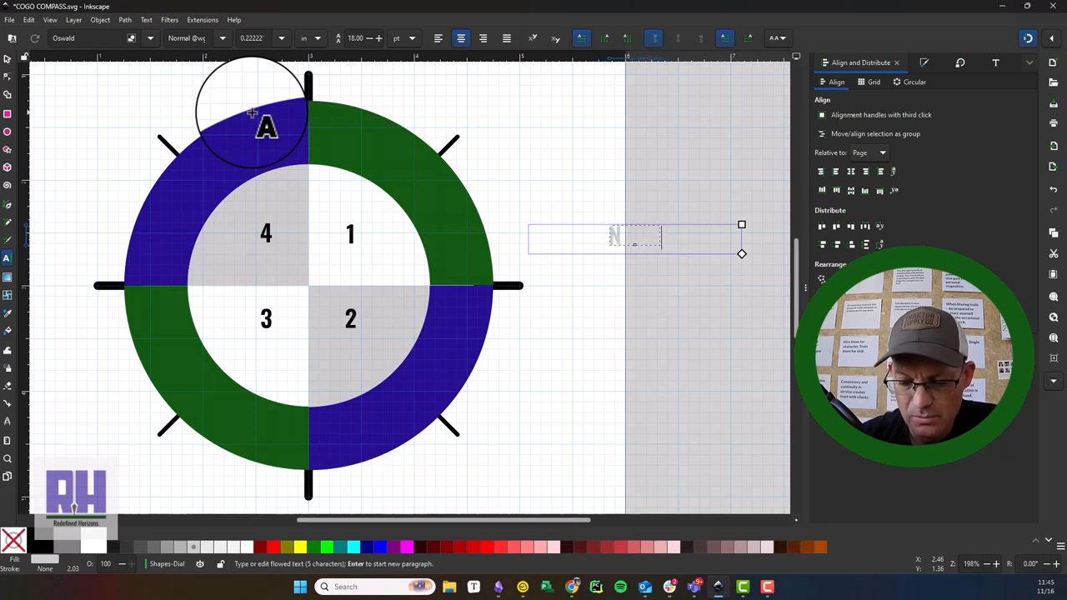
{"action": "key", "text": "Backspace"}
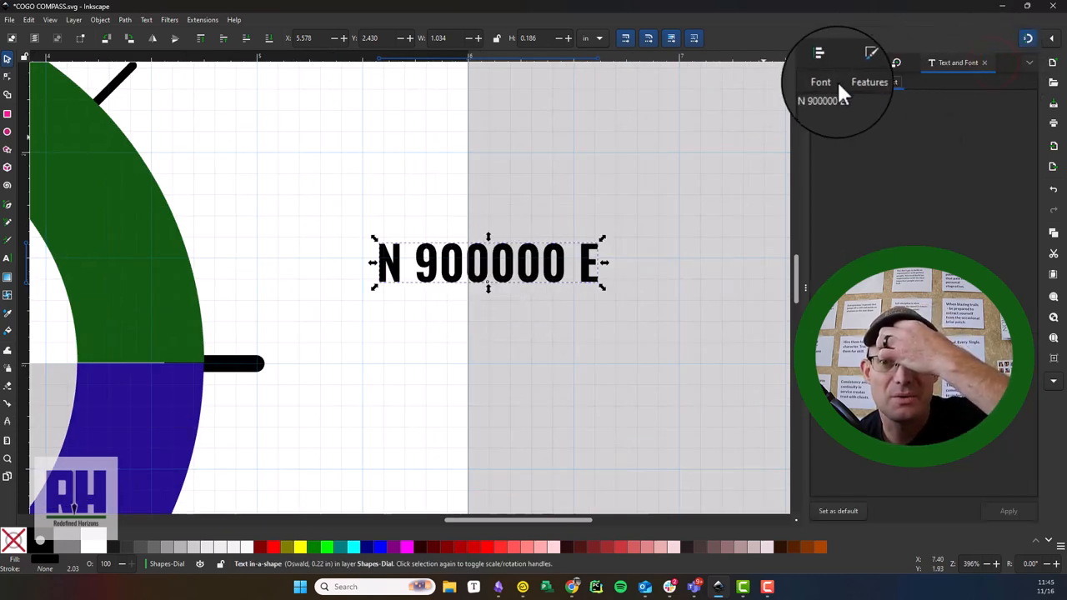
Set the label to the Dosis font and move it next to the east tick.
{"action": "left_click", "coordinate": [824, 82]}
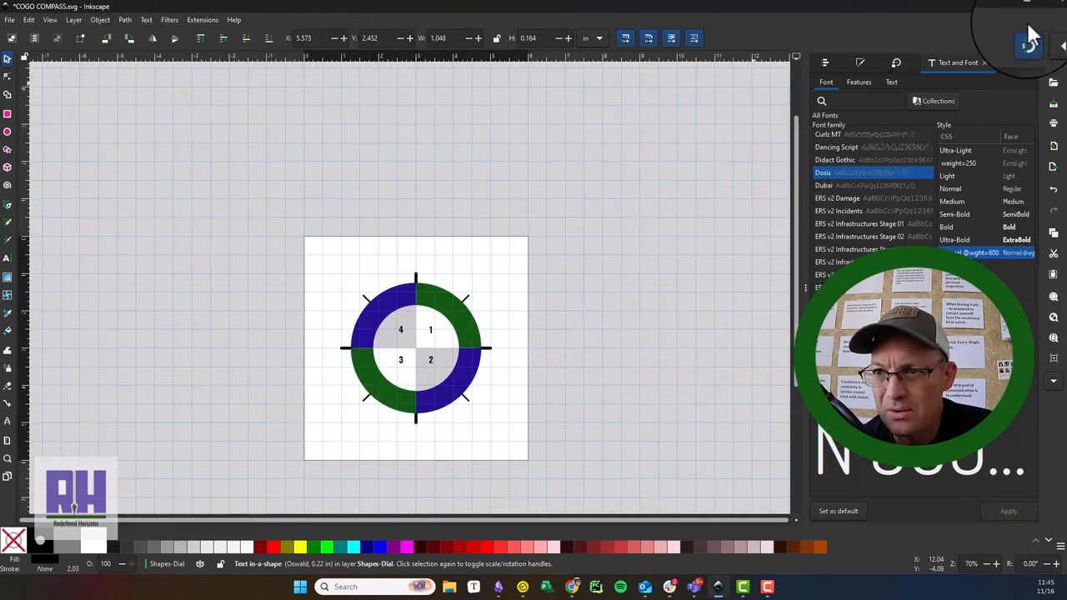
{"action": "left_click", "coordinate": [30, 19]}
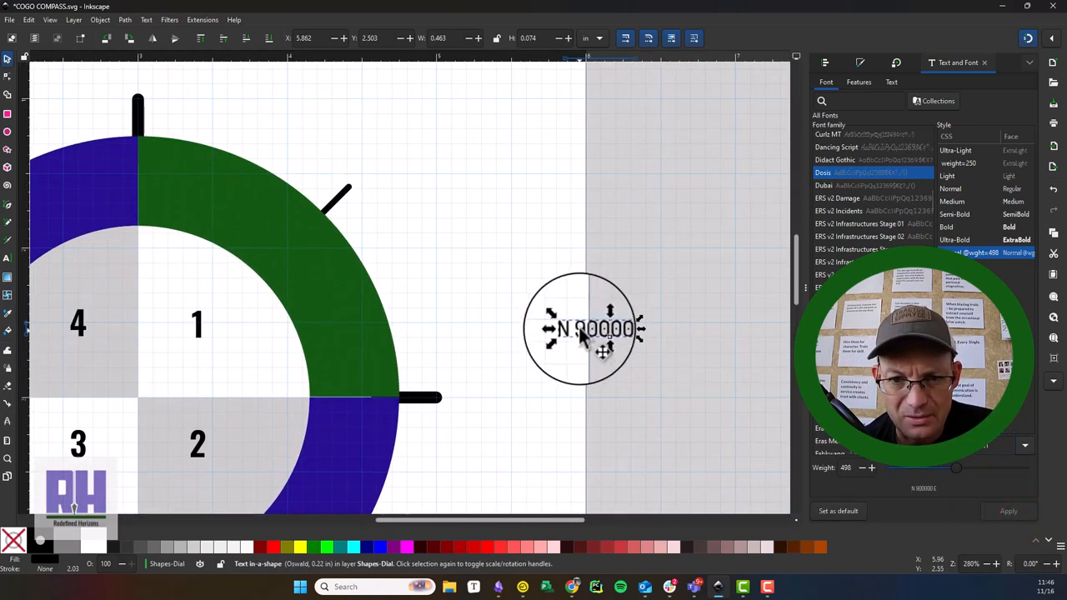
{"action": "left_click_drag", "start_coordinate": [595, 328], "coordinate": [474, 368]}
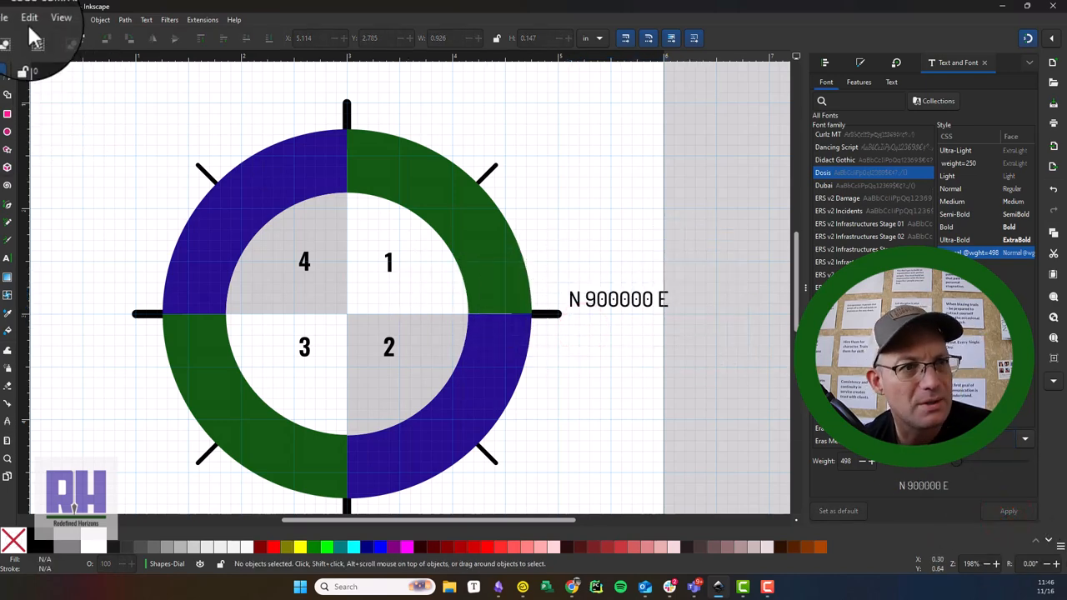
Set the page width and height to 8.0 in via Document Properties.
{"action": "left_click", "coordinate": [28, 20]}
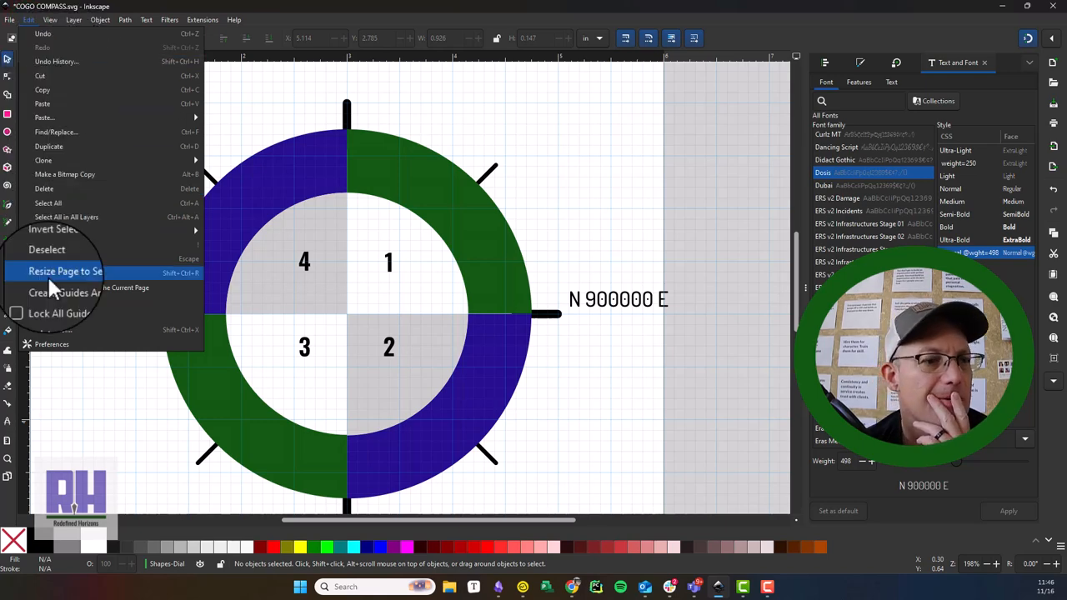
{"action": "left_click", "coordinate": [9, 19]}
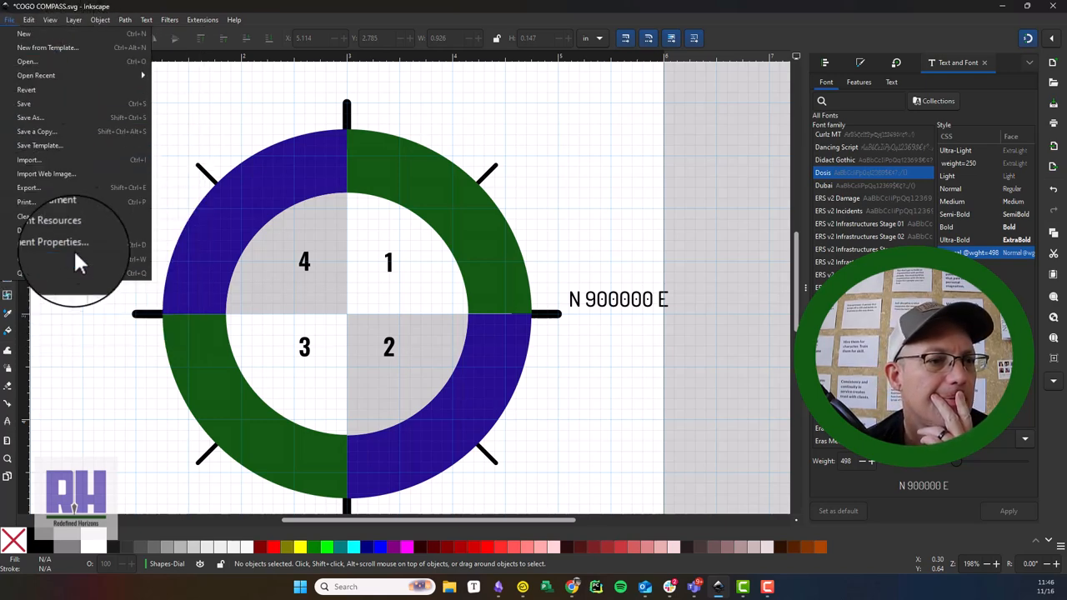
{"action": "left_click", "coordinate": [53, 242]}
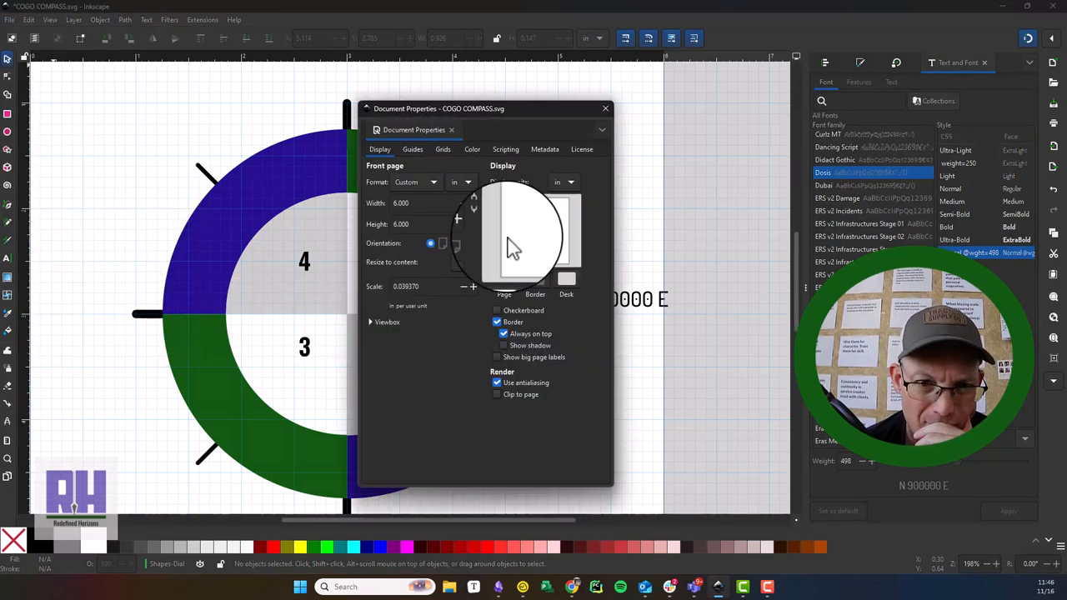
{"action": "type", "text": "8.0"}
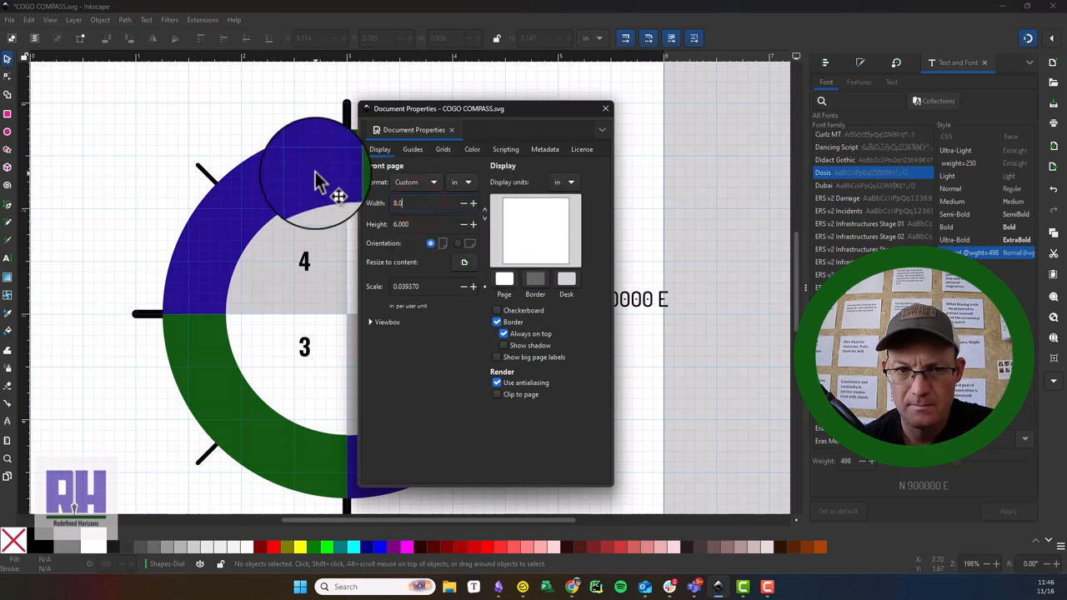
{"action": "left_click", "coordinate": [414, 182]}
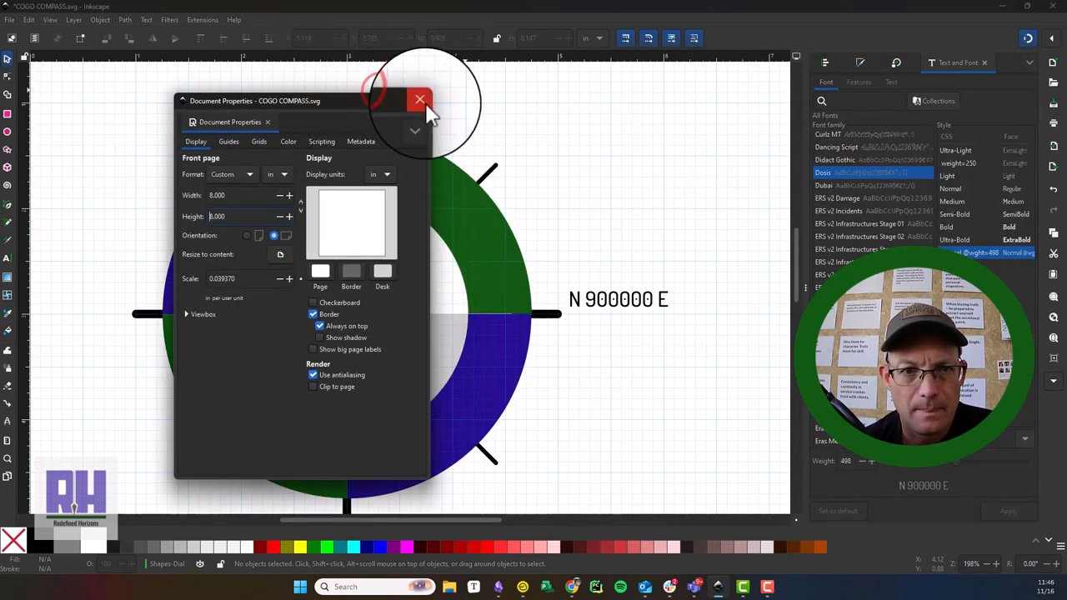
{"action": "left_click", "coordinate": [420, 100]}
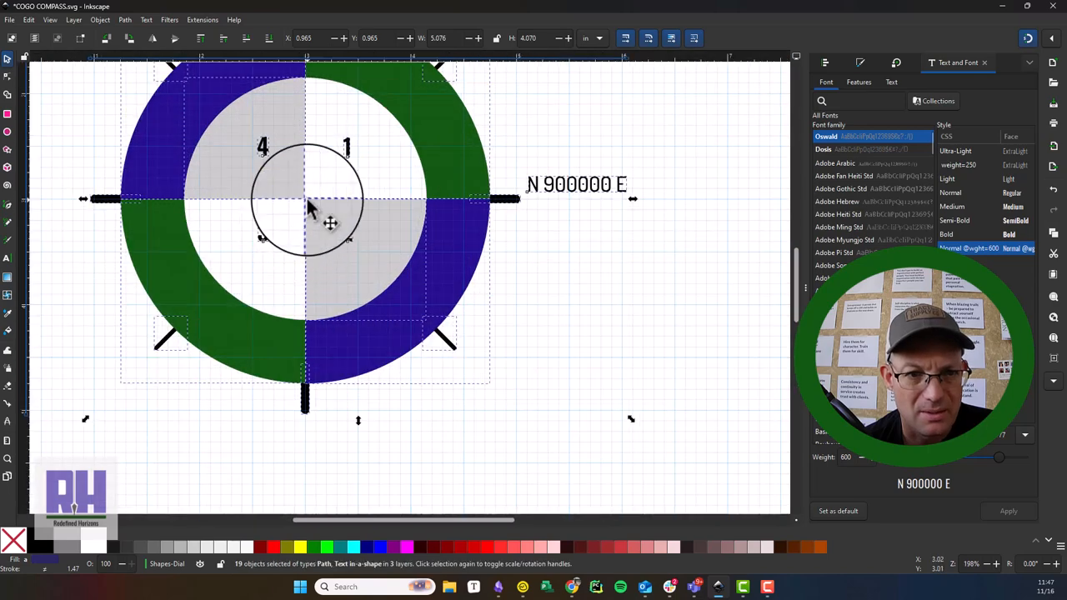
Reposition the compass dial and place a copy of the label beneath the original.
{"action": "left_click_drag", "start_coordinate": [308, 204], "coordinate": [479, 367]}
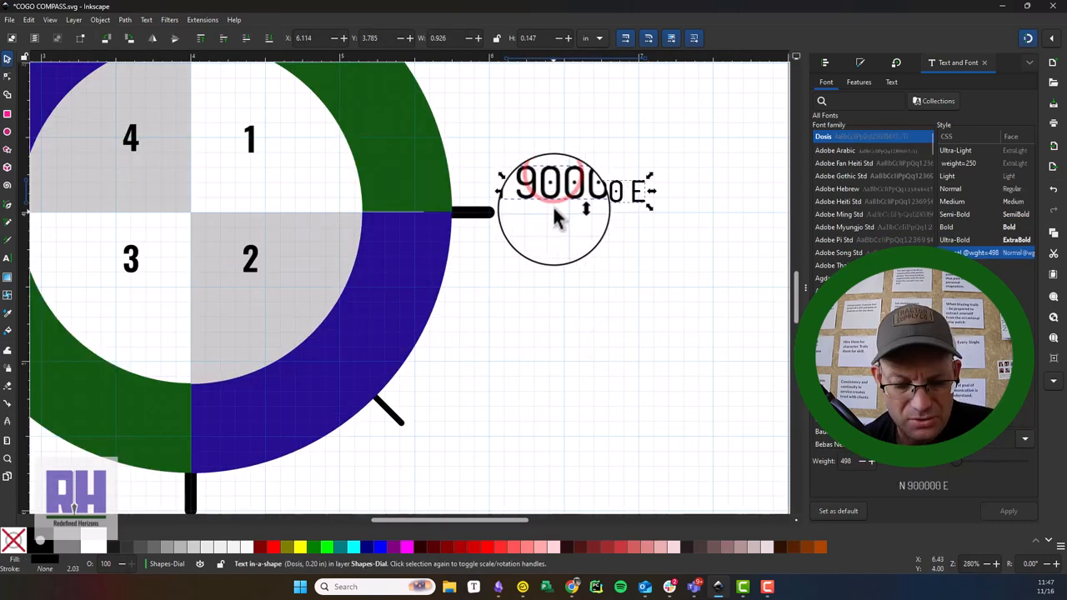
{"action": "left_click_drag", "start_coordinate": [550, 187], "coordinate": [541, 241]}
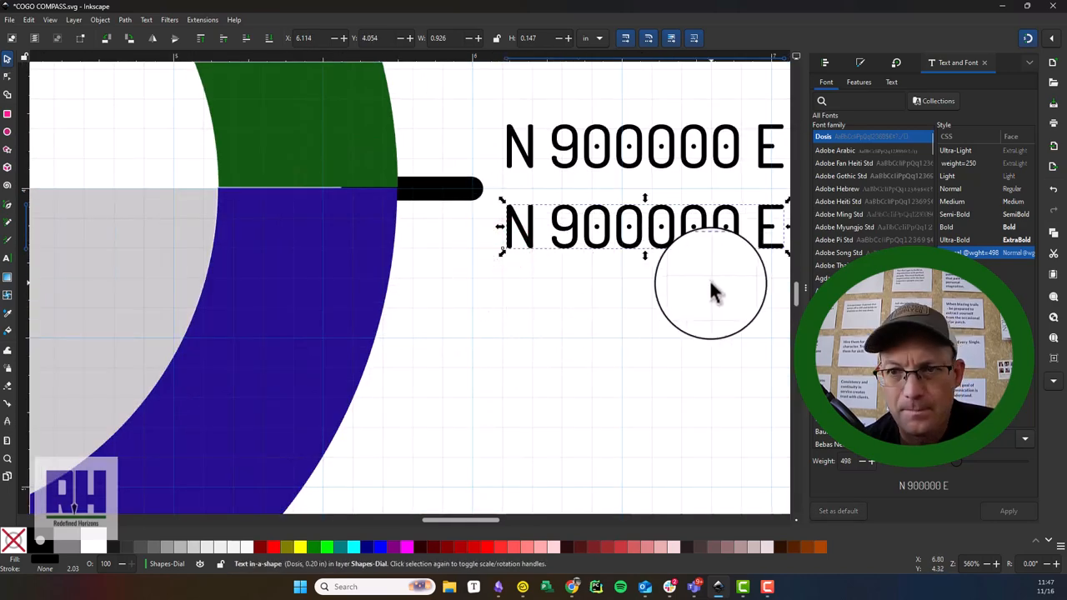
{"action": "scroll", "scroll_direction": "down", "scroll_amount": 3}
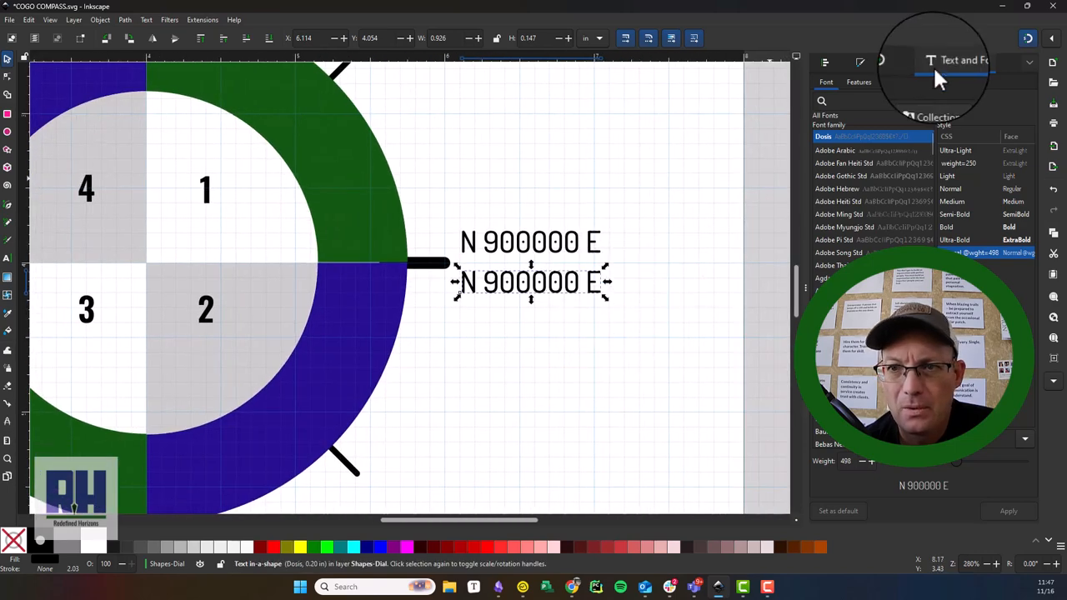
Change the copied label's text to 'AZ 90-00-00'.
{"action": "left_click", "coordinate": [892, 82]}
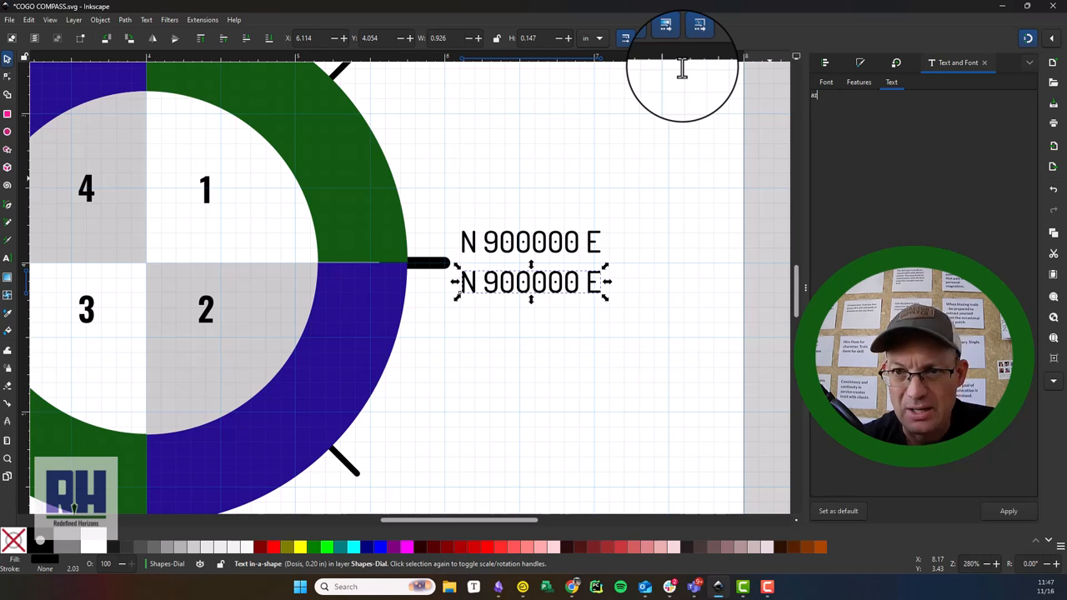
{"action": "type", "text": "za"}
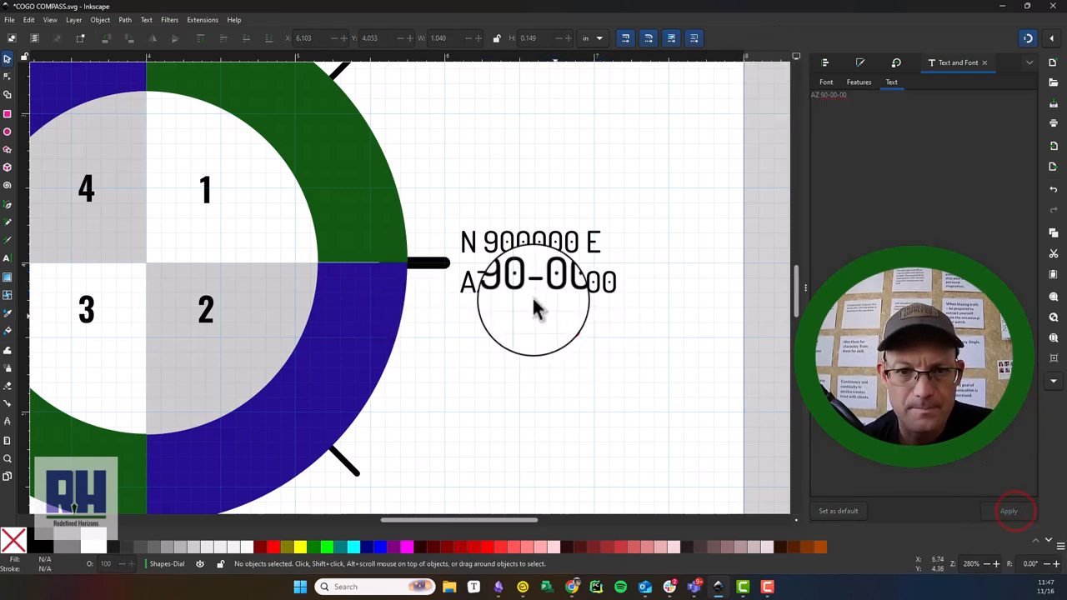
{"action": "scroll", "scroll_direction": "down", "scroll_amount": 3}
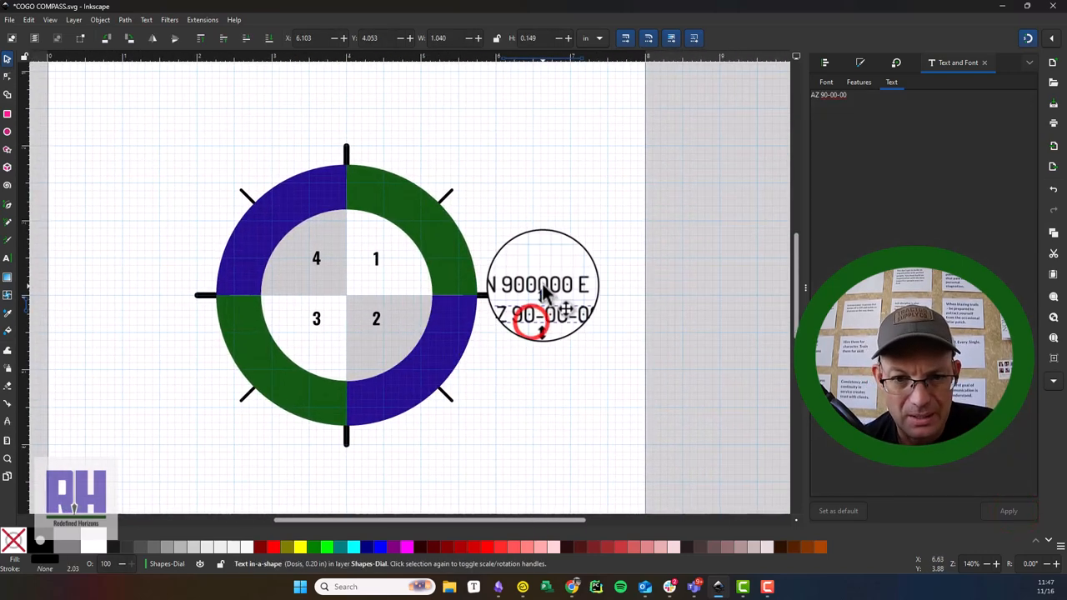
Move a copy of the N 900000 E / AZ 90-00-00 label pair to the west tick.
{"action": "left_click_drag", "start_coordinate": [541, 300], "coordinate": [184, 274]}
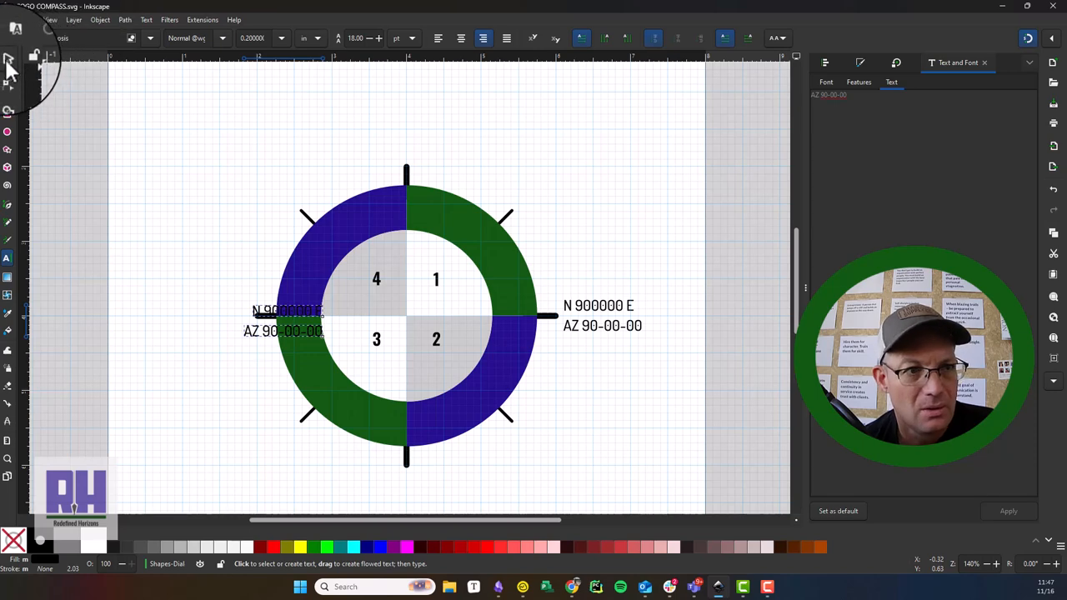
{"action": "left_click_drag", "start_coordinate": [288, 320], "coordinate": [215, 350]}
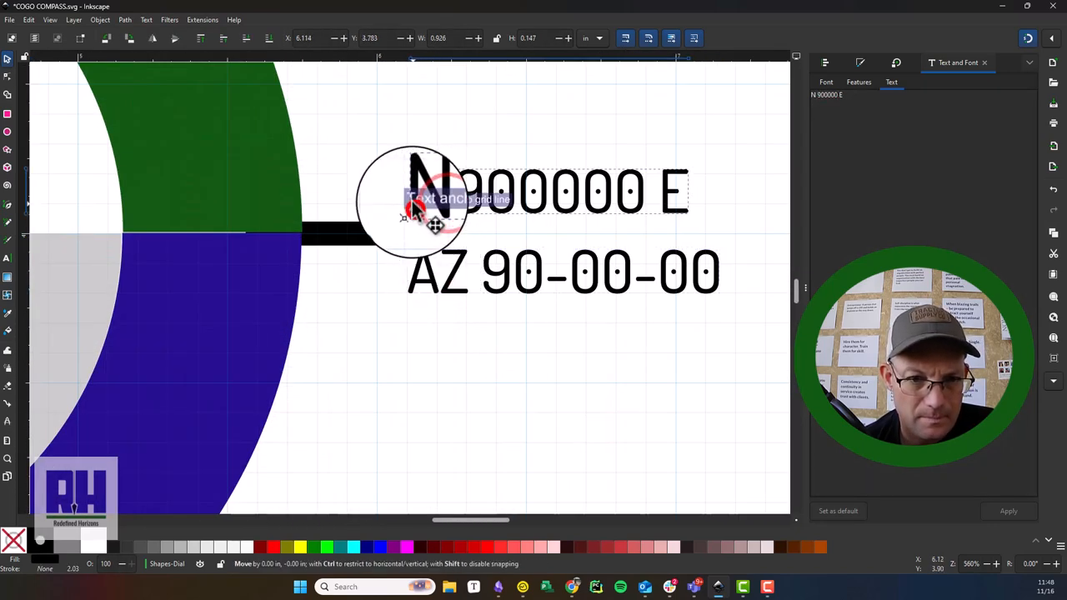
{"action": "scroll", "scroll_direction": "down", "scroll_amount": 3}
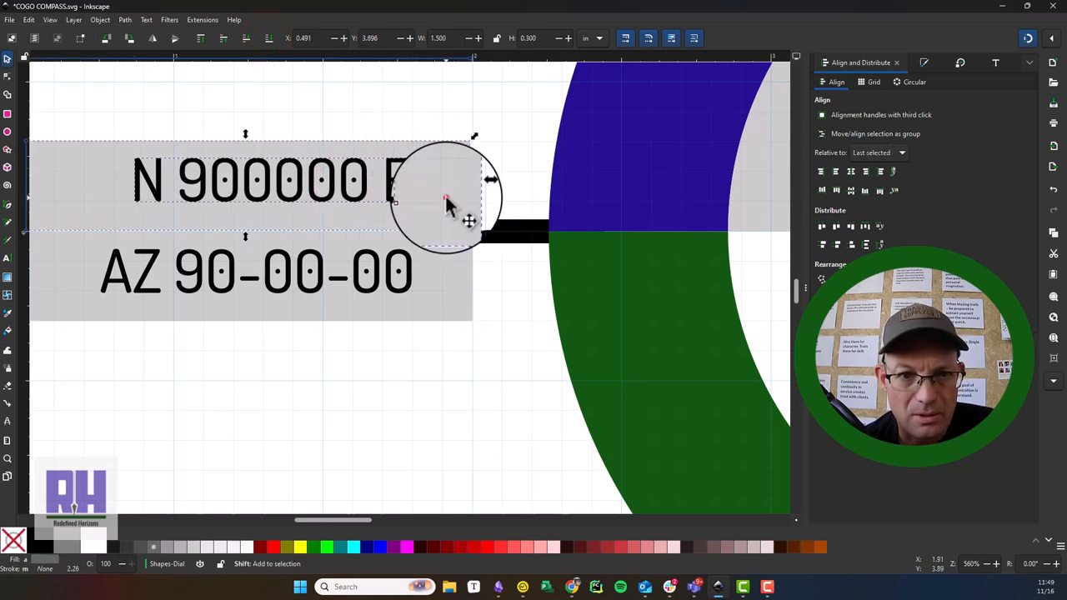
Move the grey-backed label pair into place beside the west tick.
{"action": "left_click_drag", "start_coordinate": [446, 204], "coordinate": [471, 196]}
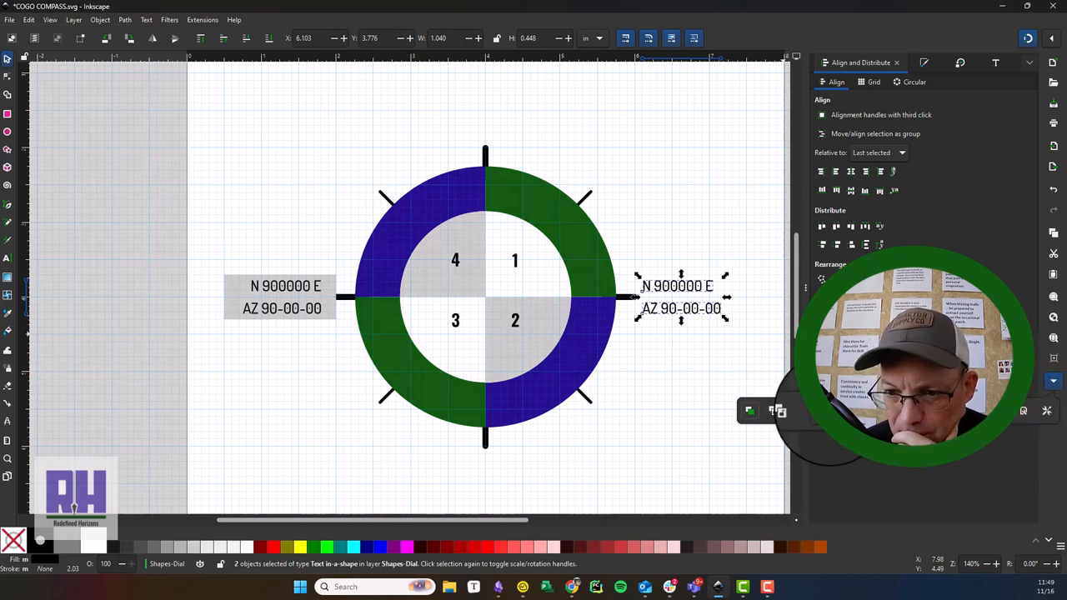
Group the two east label lines and move their rotation centre to the dial centre.
{"action": "left_click", "coordinate": [662, 308]}
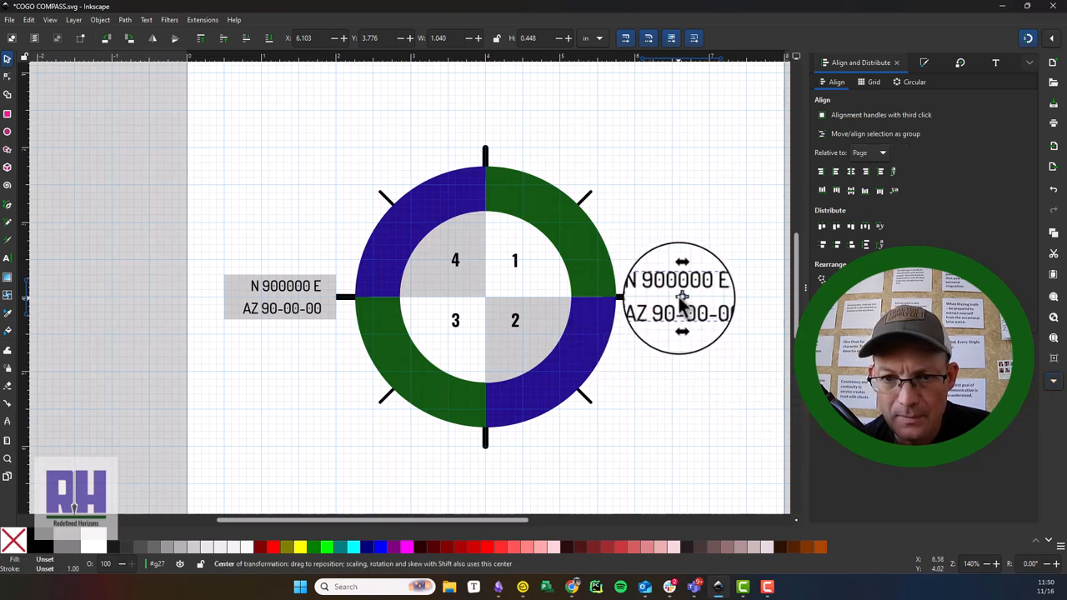
{"action": "left_click_drag", "start_coordinate": [679, 299], "coordinate": [575, 298]}
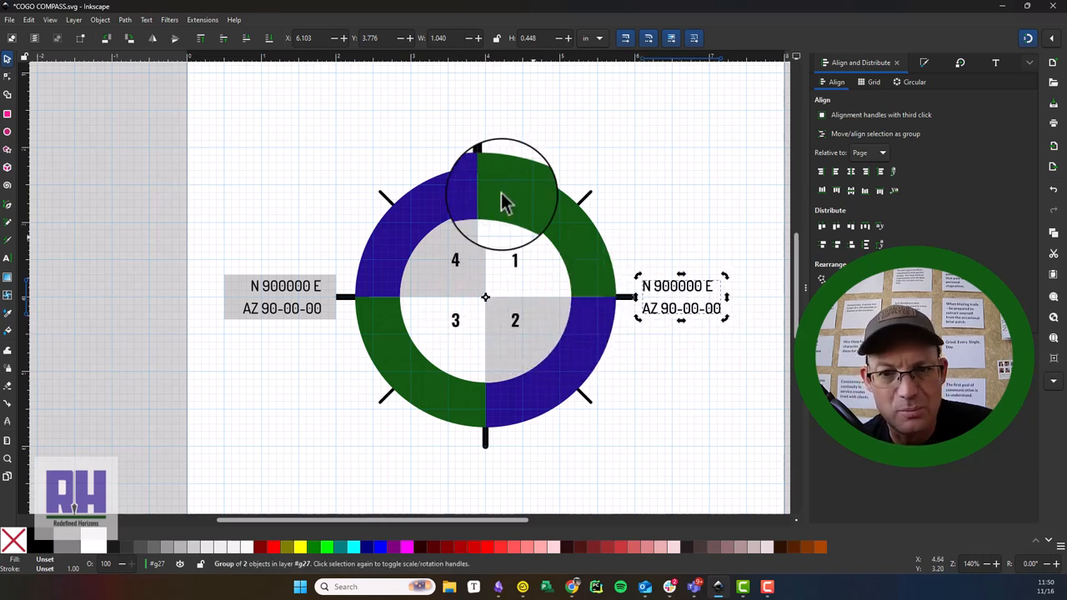
{"action": "left_click", "coordinate": [169, 19]}
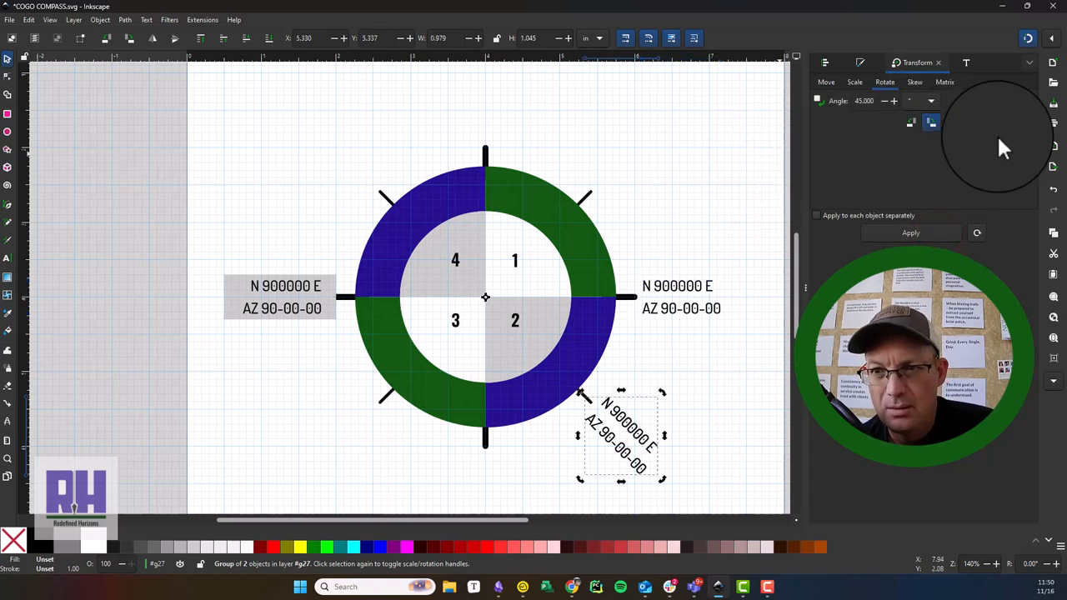
Rotate label copies 45 degrees around the dial, toggling direction, toward the northeast and south ticks.
{"action": "left_click", "coordinate": [910, 123]}
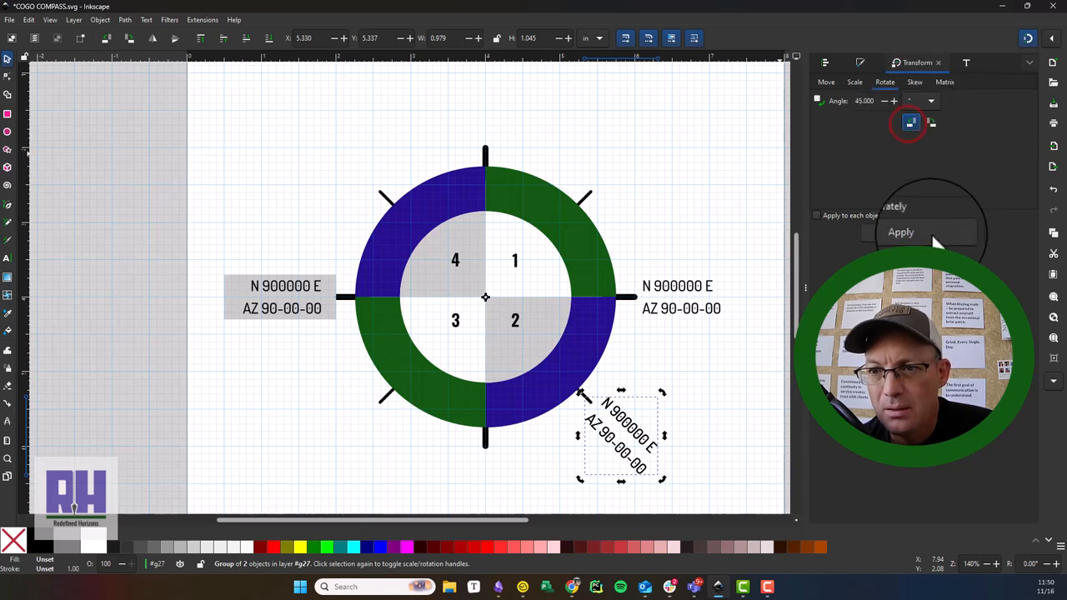
{"action": "left_click", "coordinate": [900, 232]}
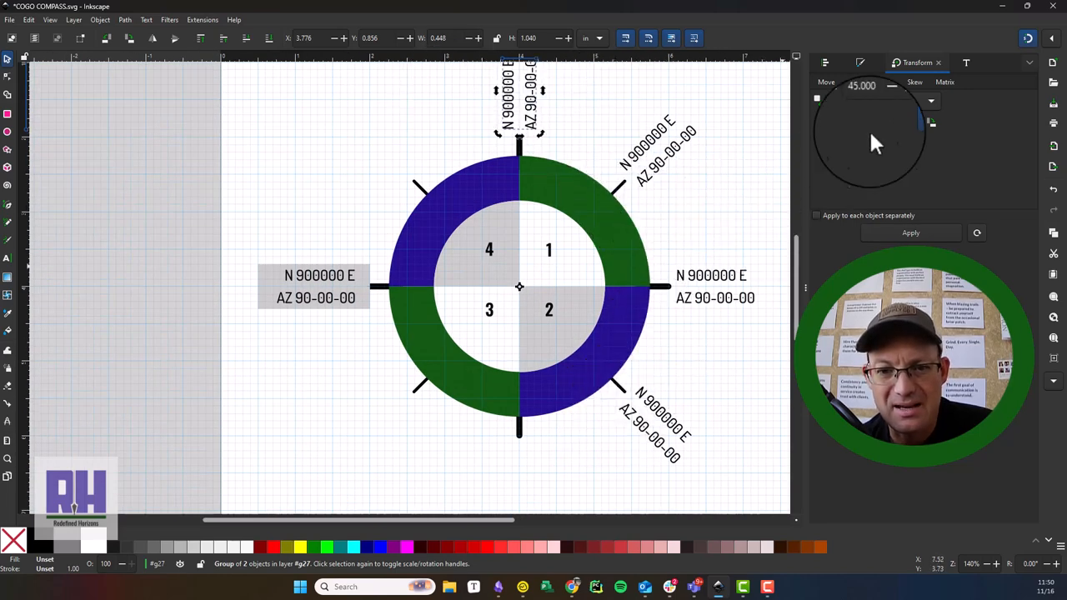
{"action": "left_click", "coordinate": [884, 82]}
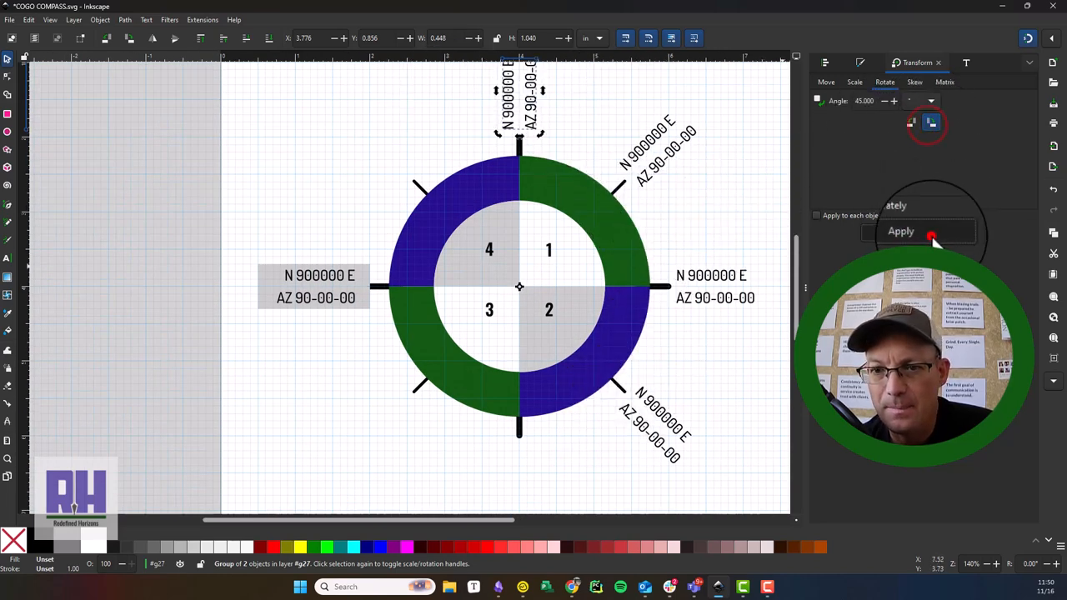
{"action": "left_click", "coordinate": [900, 230]}
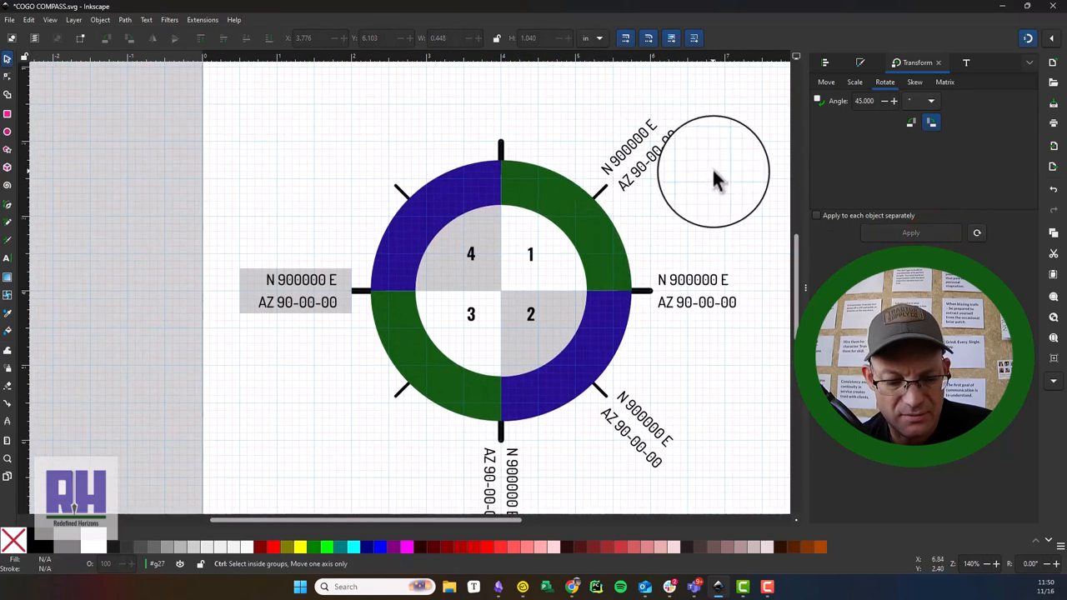
Deselect, then select the grey box behind the west label and pull it away.
{"action": "left_click", "coordinate": [500, 483]}
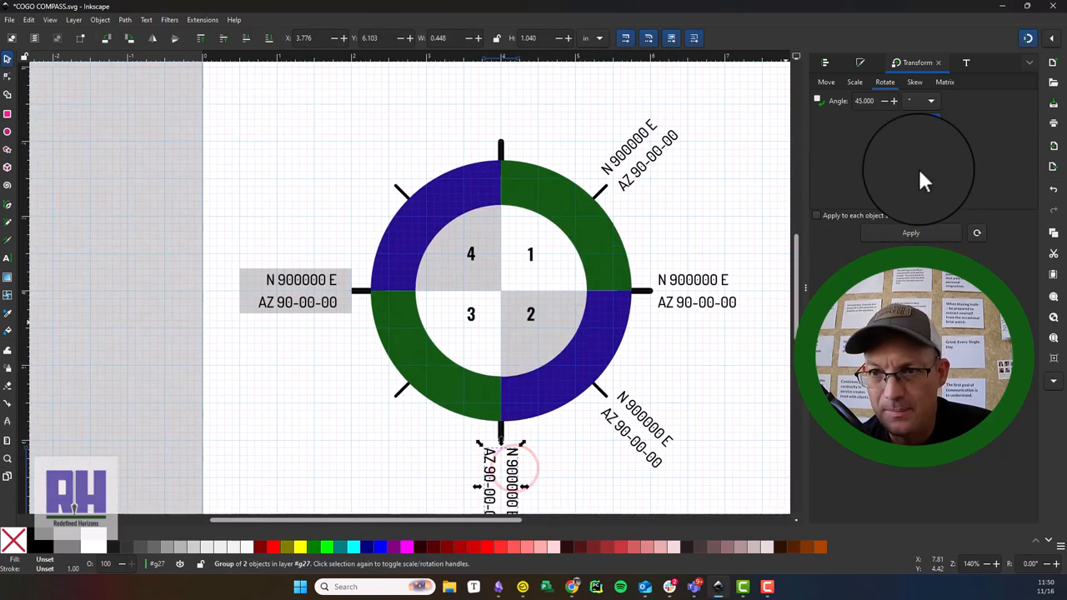
{"action": "left_click", "coordinate": [910, 232]}
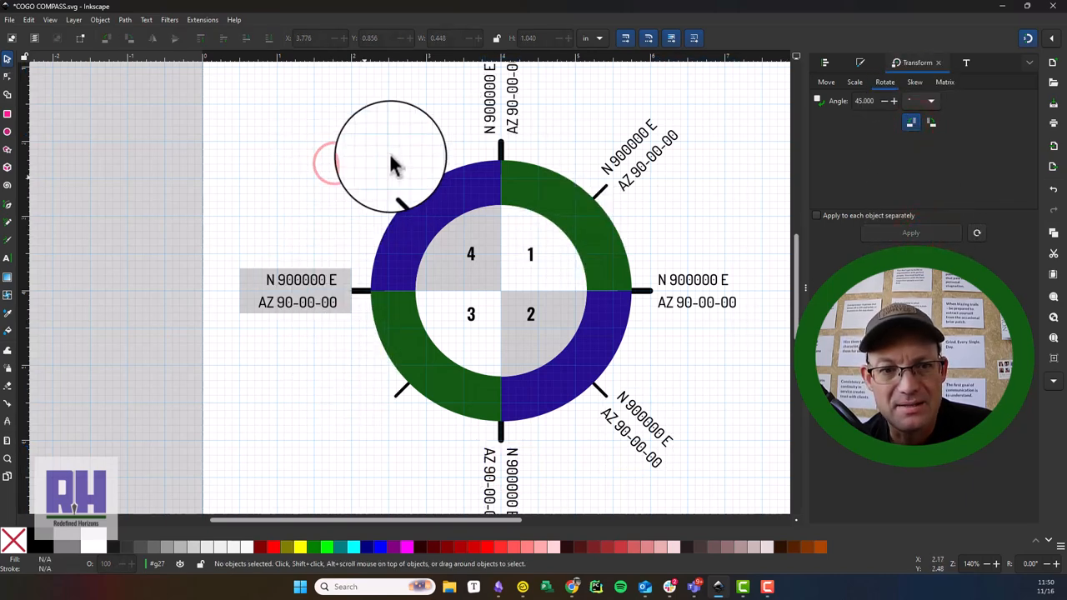
{"action": "left_click_drag", "start_coordinate": [392, 158], "coordinate": [566, 442]}
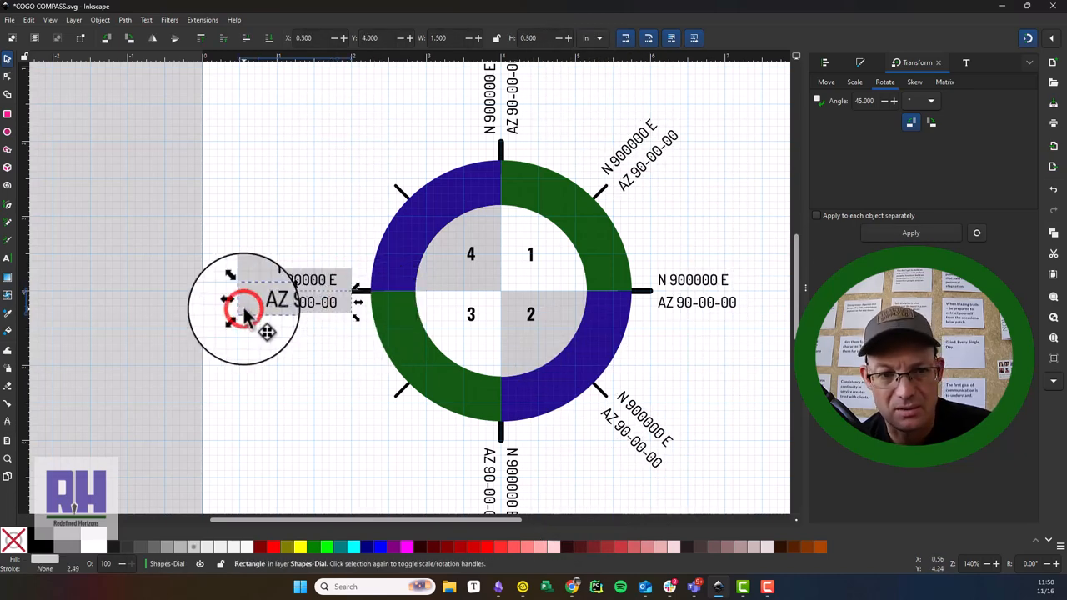
{"action": "left_click_drag", "start_coordinate": [246, 313], "coordinate": [300, 312]}
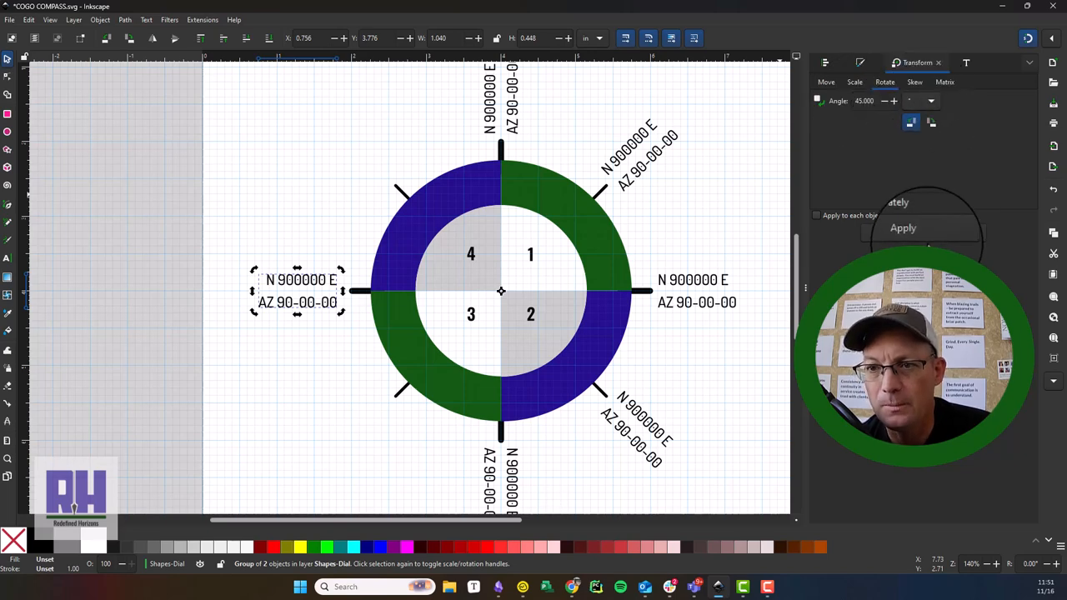
Rotate copies of the west label 45° to the southwest and northwest ticks.
{"action": "left_click", "coordinate": [30, 19]}
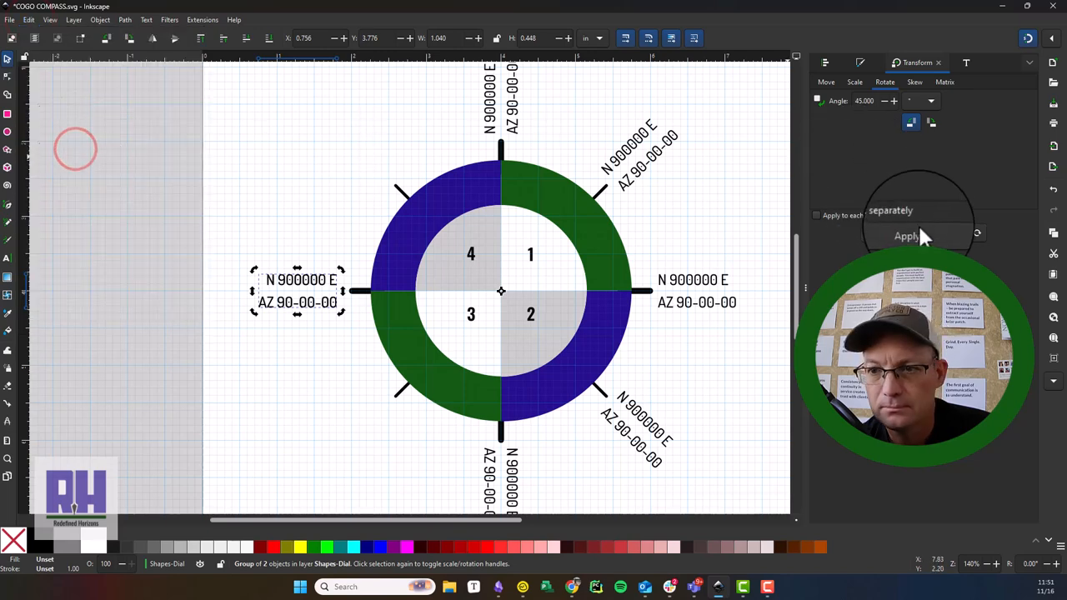
{"action": "left_click", "coordinate": [904, 235]}
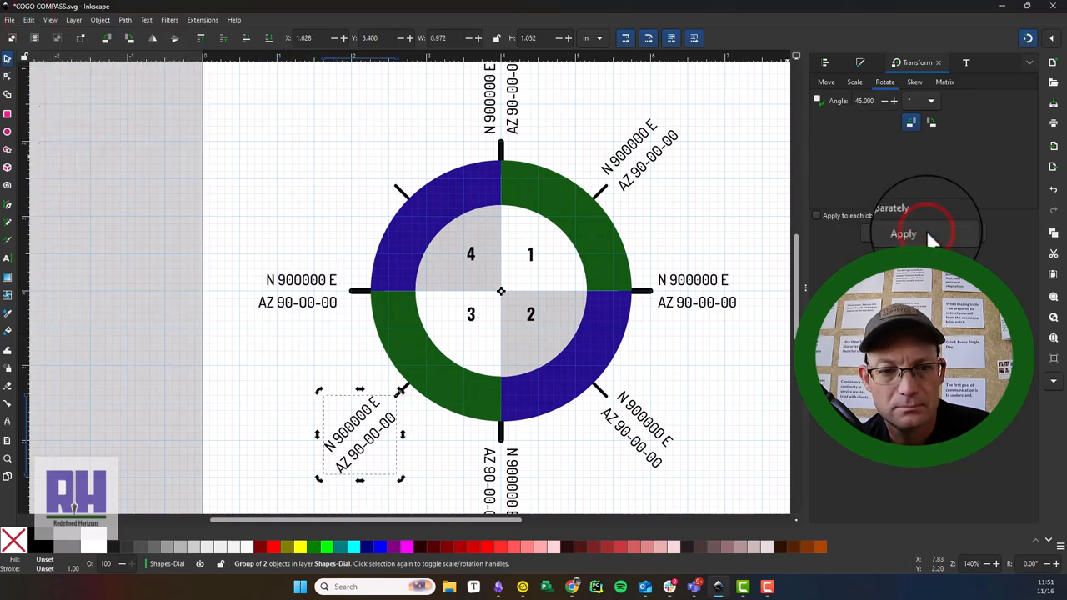
{"action": "left_click", "coordinate": [931, 122]}
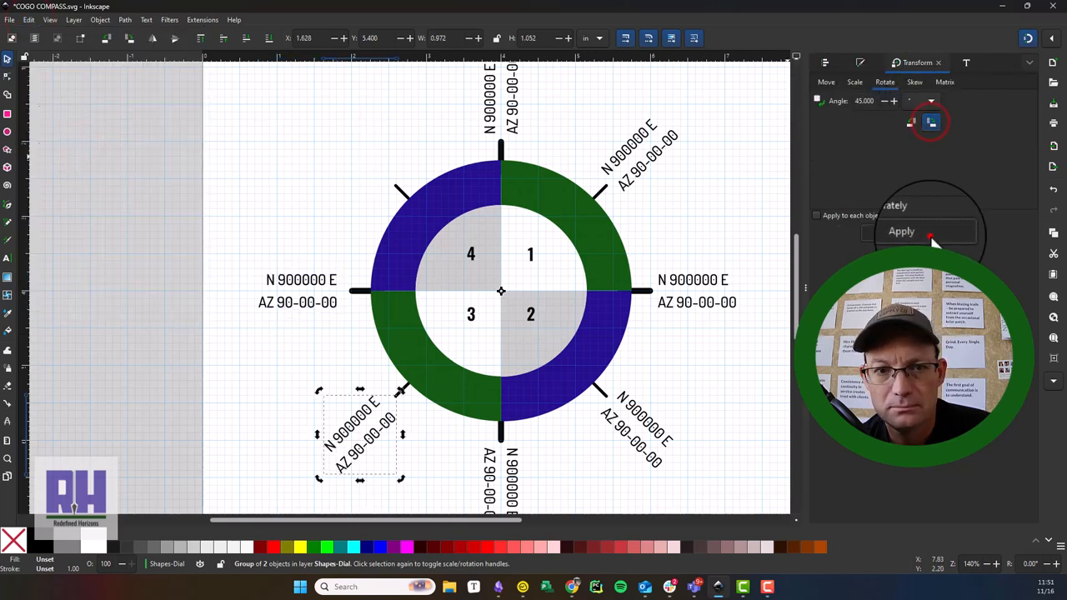
{"action": "left_click", "coordinate": [900, 231]}
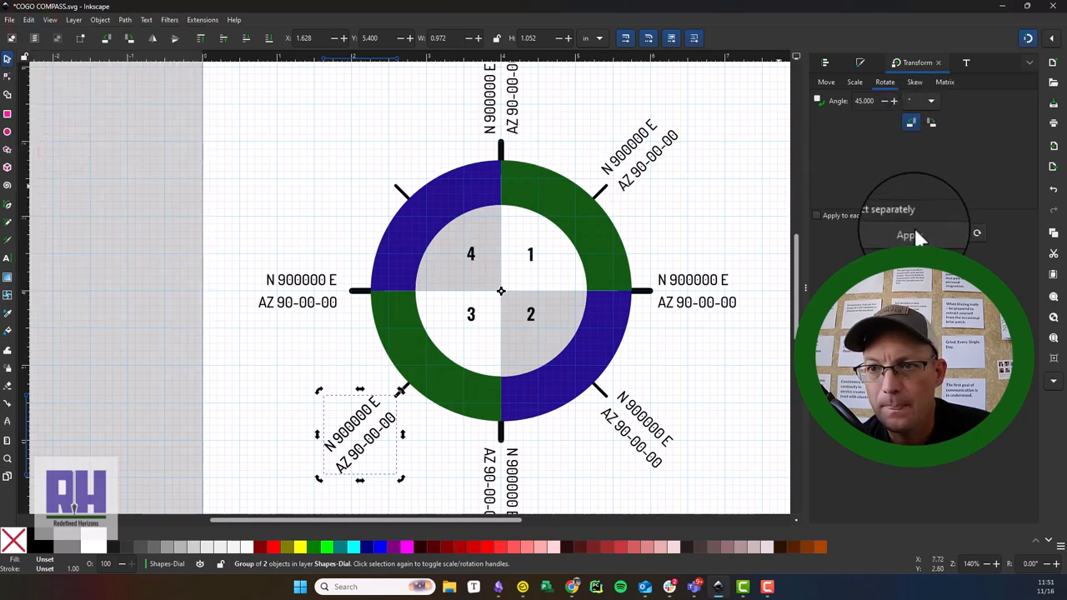
{"action": "left_click", "coordinate": [907, 234]}
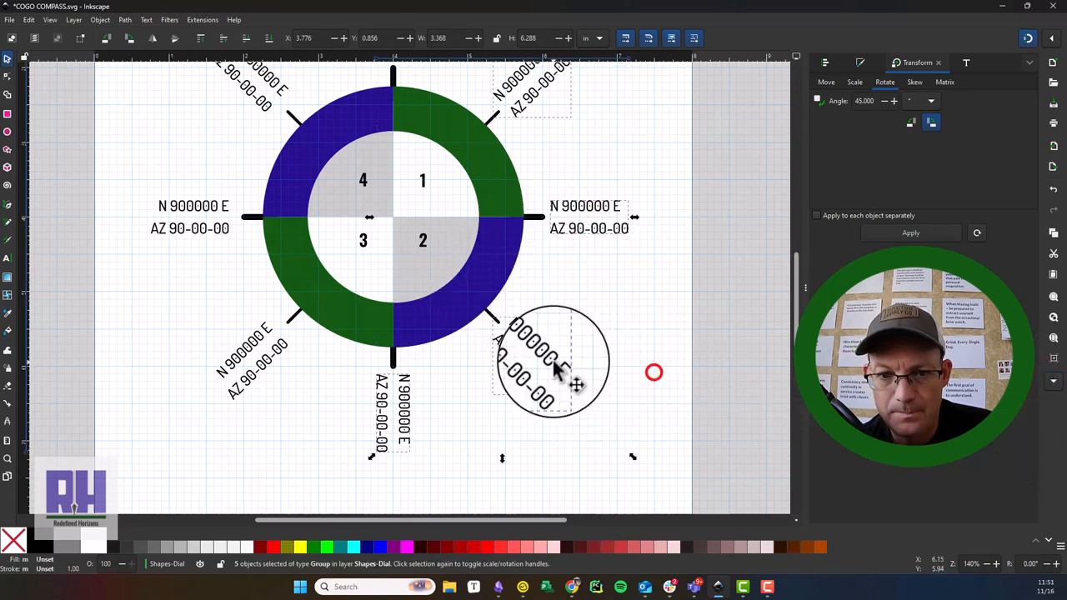
Shift the selected labels into better positions and start editing the east label's northing.
{"action": "left_click_drag", "start_coordinate": [550, 358], "coordinate": [587, 209]}
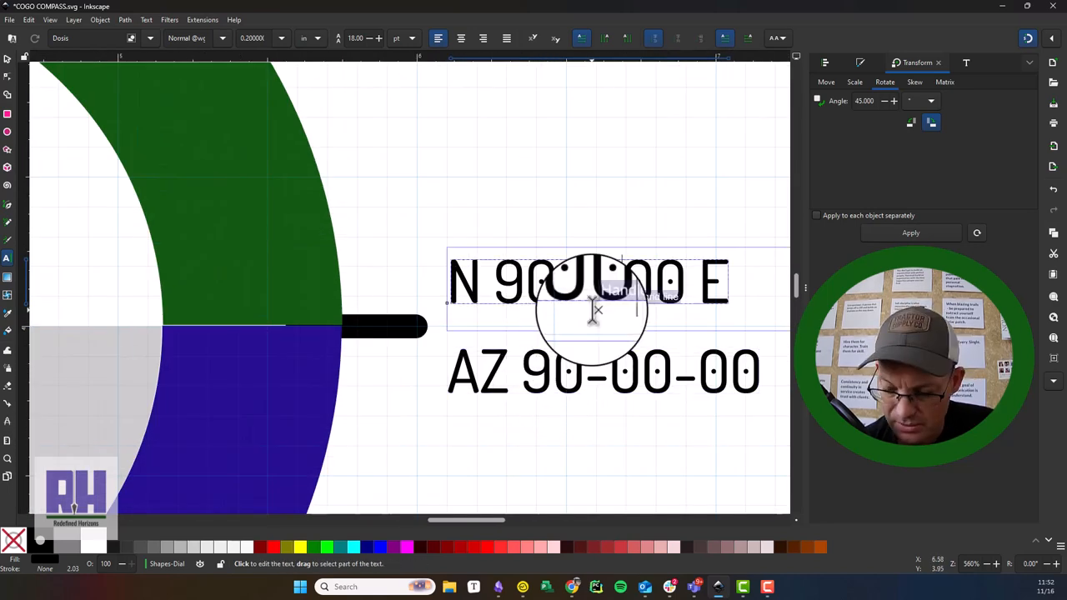
{"action": "left_click", "coordinate": [591, 281]}
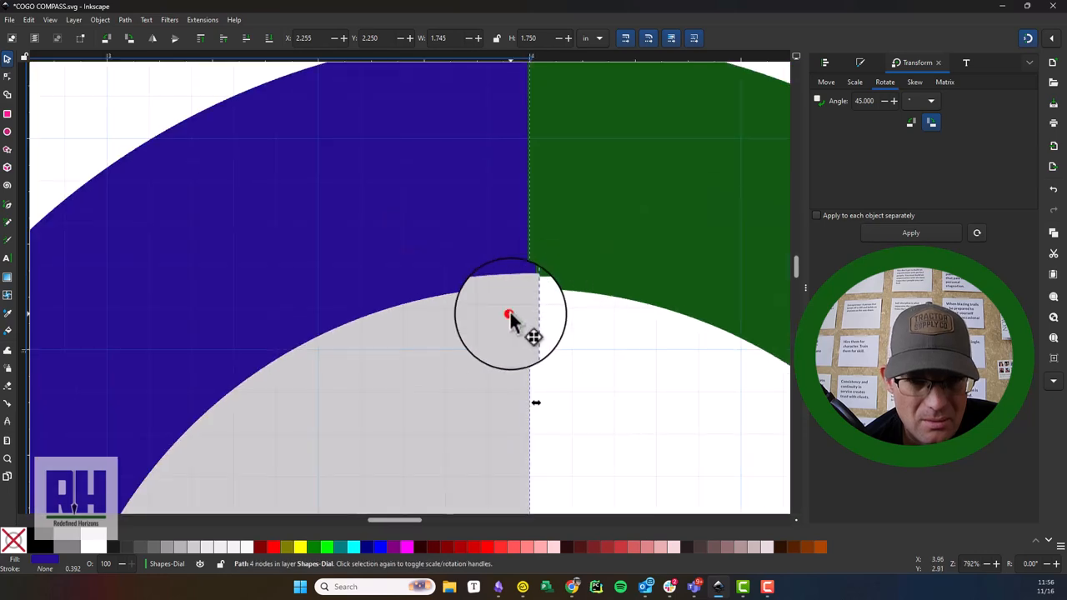
Snap the grey quadrant pieces into place against the ring's inner edge and centre line.
{"action": "left_click_drag", "start_coordinate": [508, 315], "coordinate": [509, 341]}
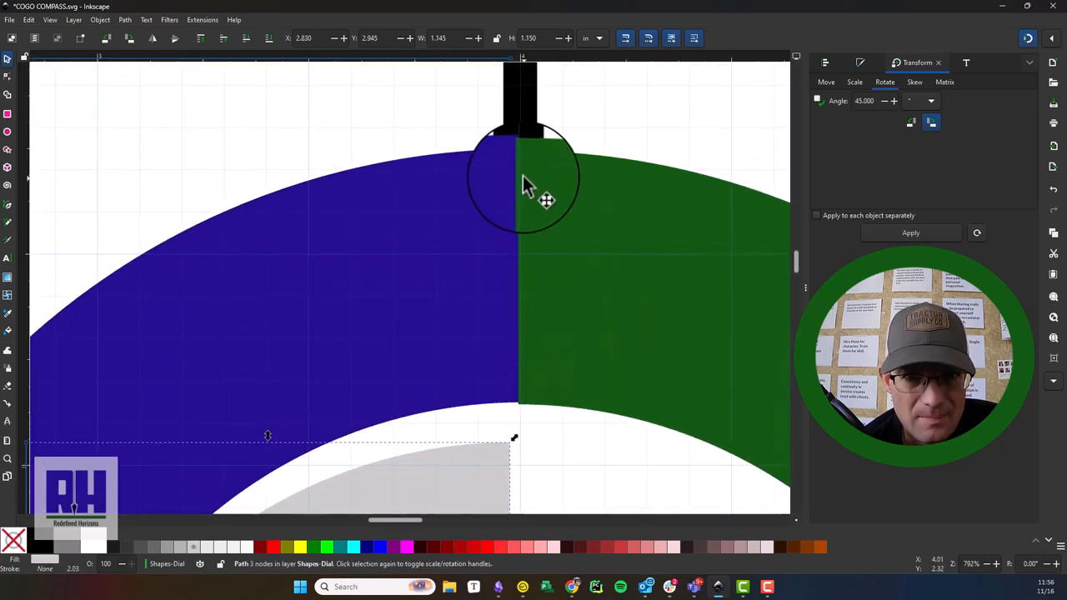
{"action": "left_click_drag", "start_coordinate": [546, 200], "coordinate": [525, 175]}
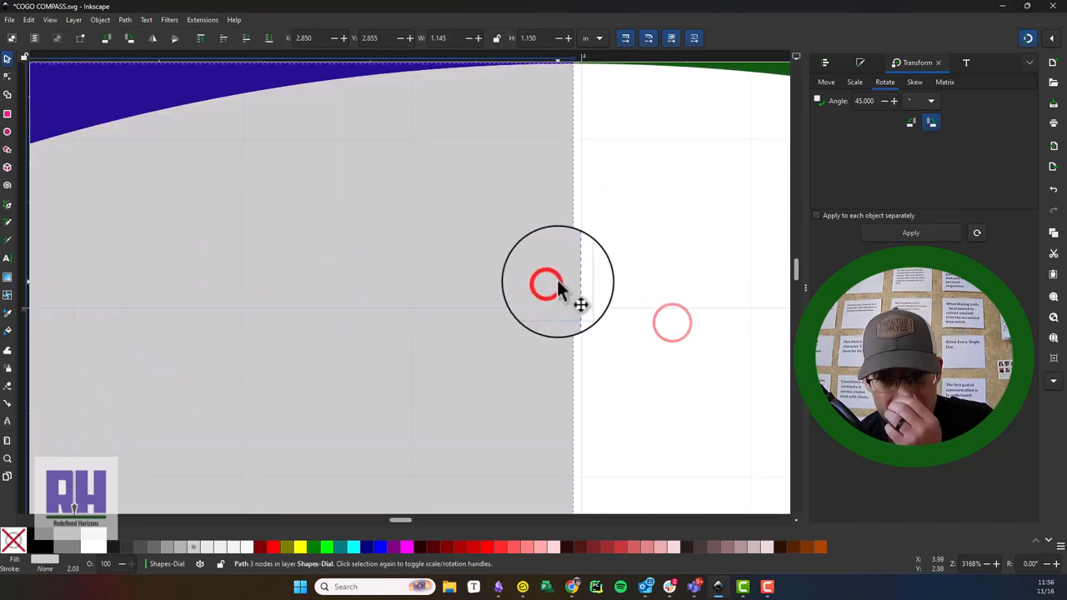
{"action": "scroll", "scroll_direction": "down", "scroll_amount": 3}
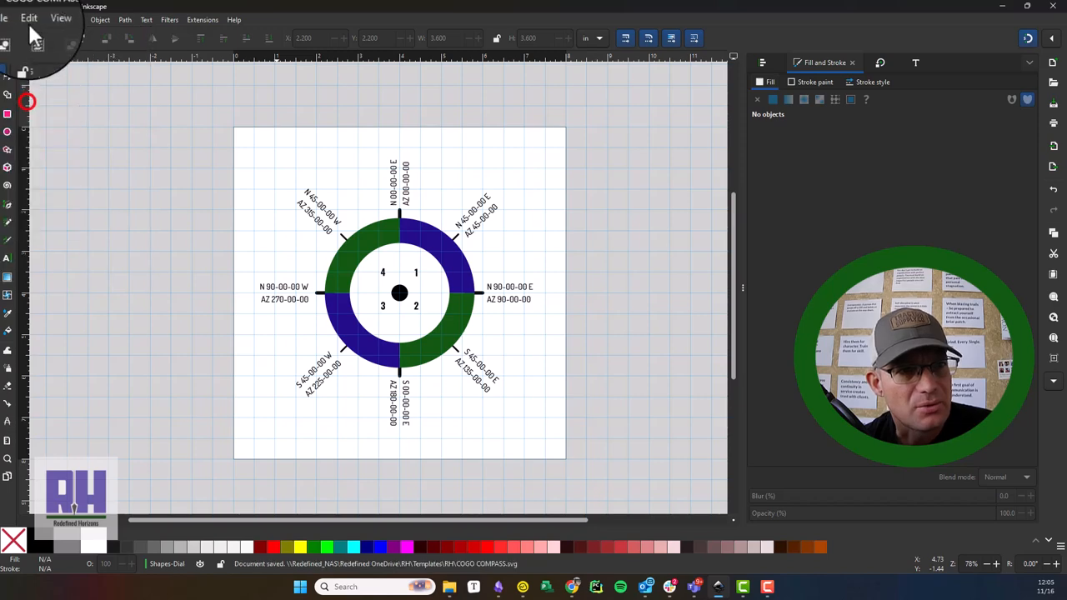
Export the page as COGO COMPASS.png with background alpha set to 100.
{"action": "left_click", "coordinate": [8, 19]}
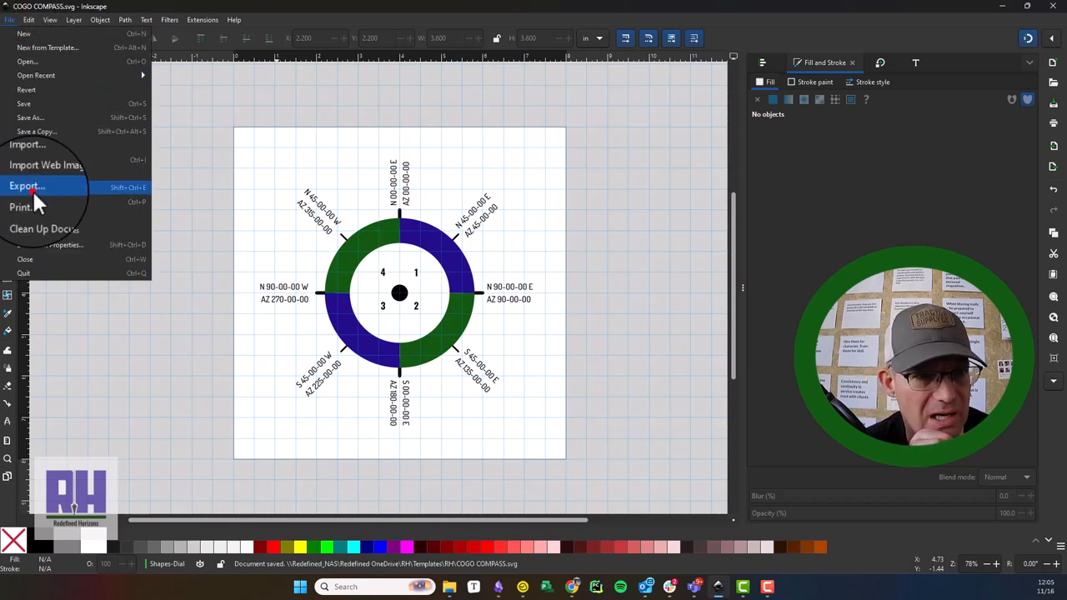
{"action": "left_click", "coordinate": [27, 186]}
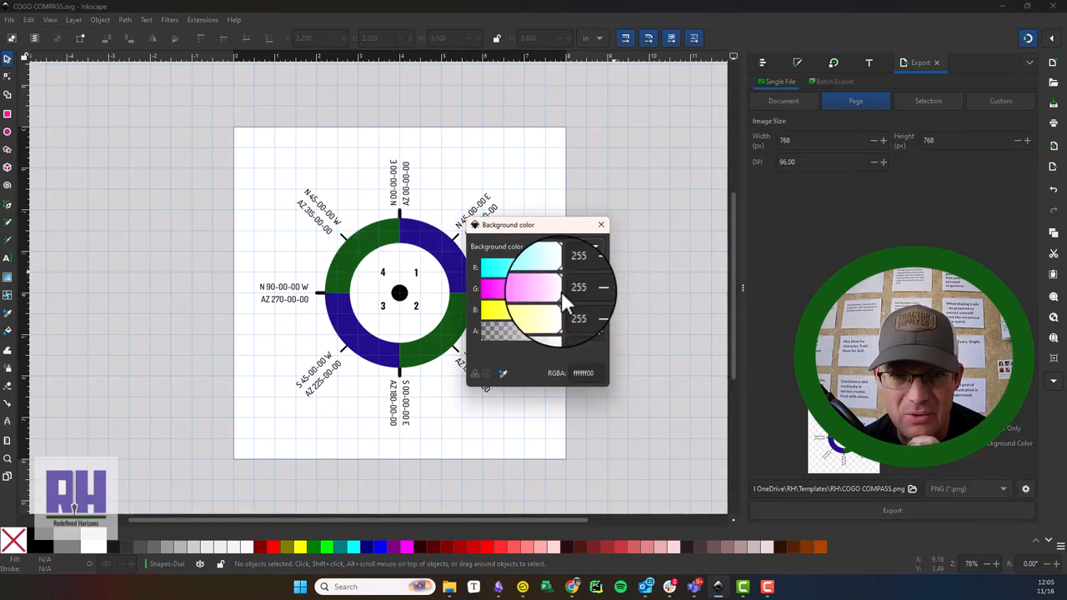
{"action": "left_click_drag", "start_coordinate": [596, 318], "coordinate": [480, 339]}
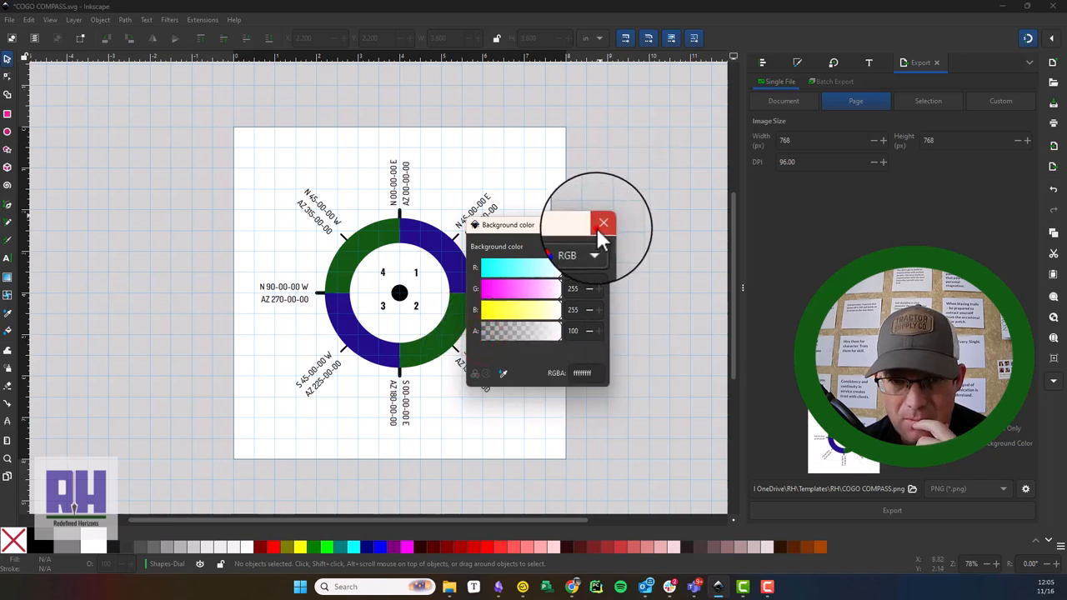
{"action": "left_click", "coordinate": [604, 223]}
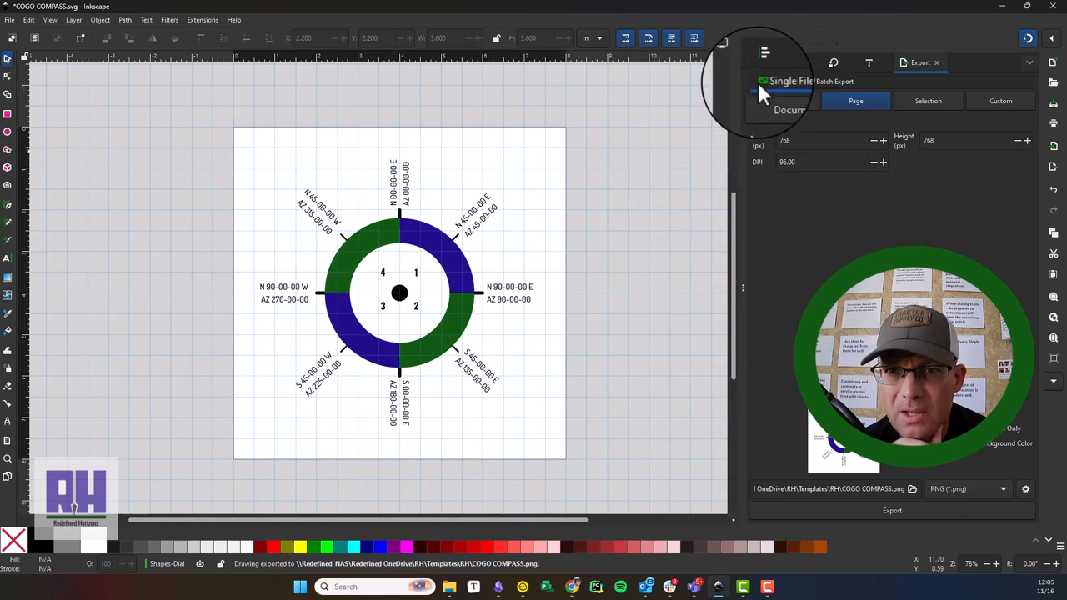
{"action": "left_click", "coordinate": [10, 19]}
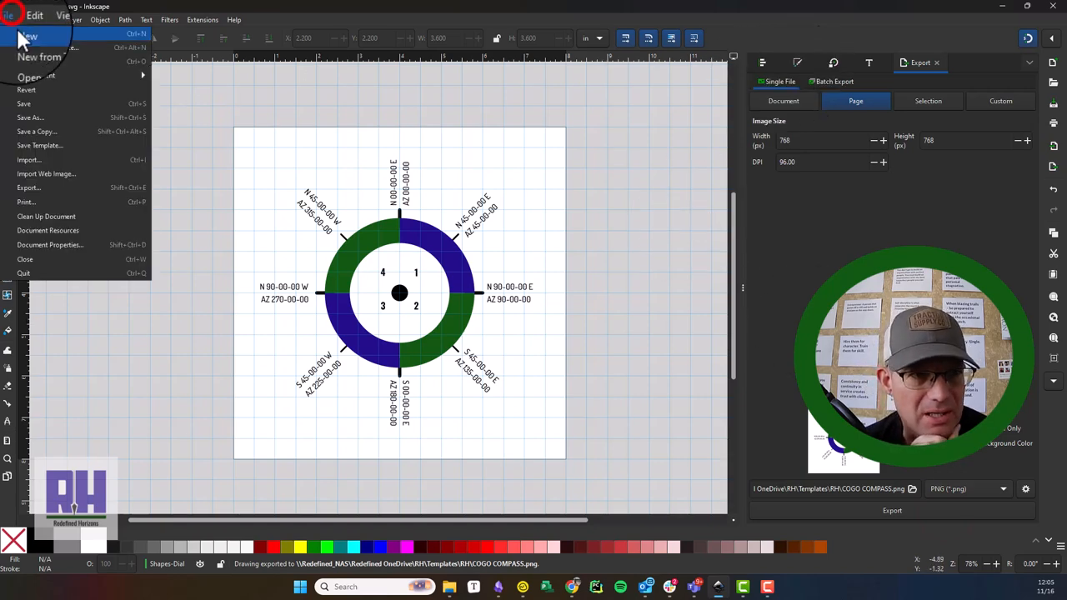
Save a copy as COGO COMPASS.pdf without overwriting the existing COGO COMPASS.svg.
{"action": "left_click", "coordinate": [31, 116]}
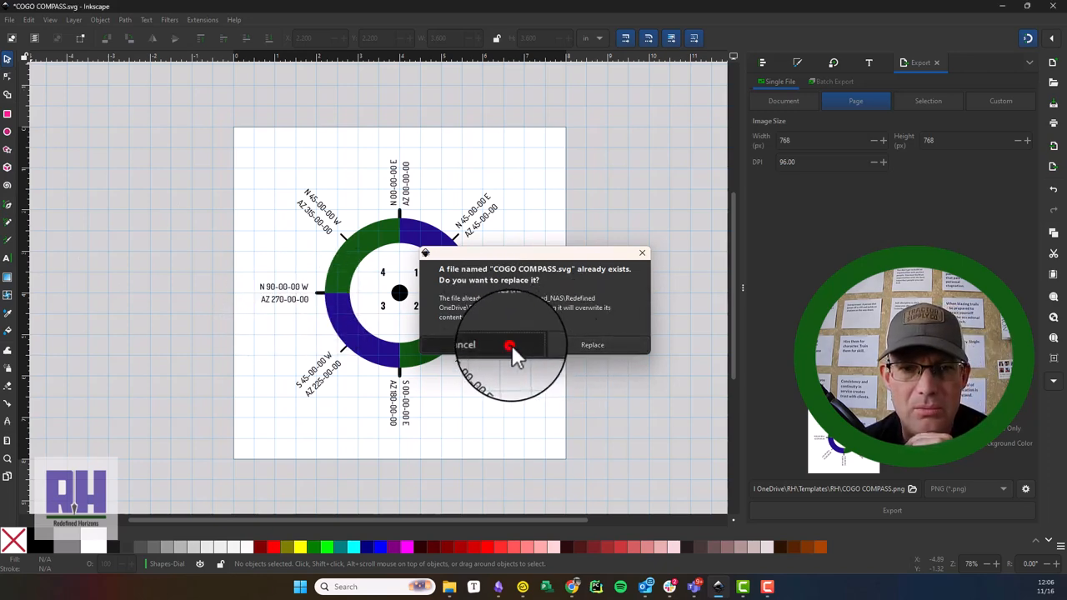
{"action": "left_click", "coordinate": [464, 344]}
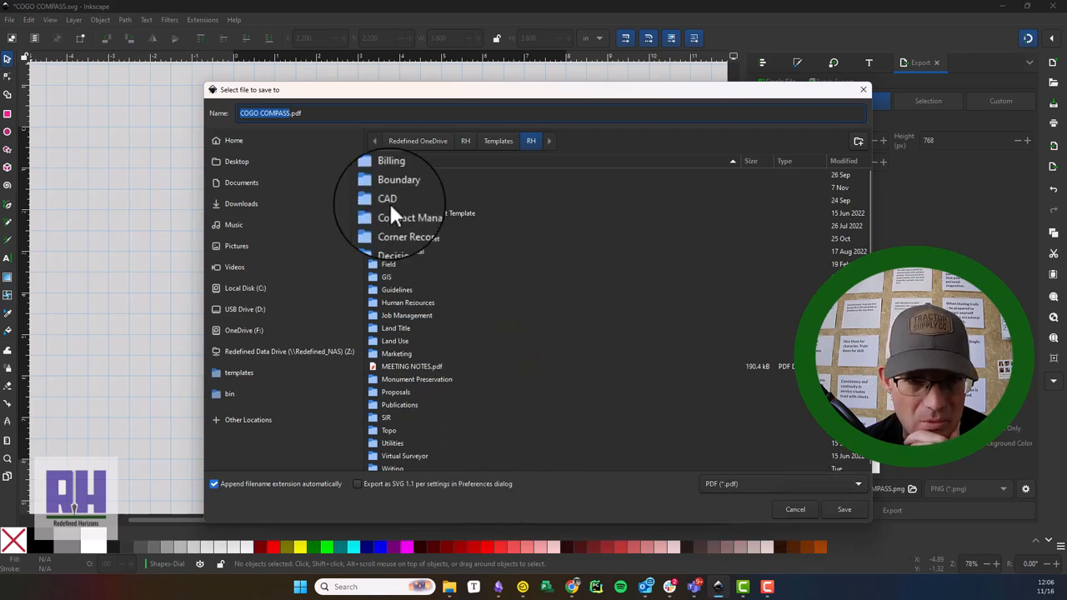
{"action": "left_click", "coordinate": [843, 509]}
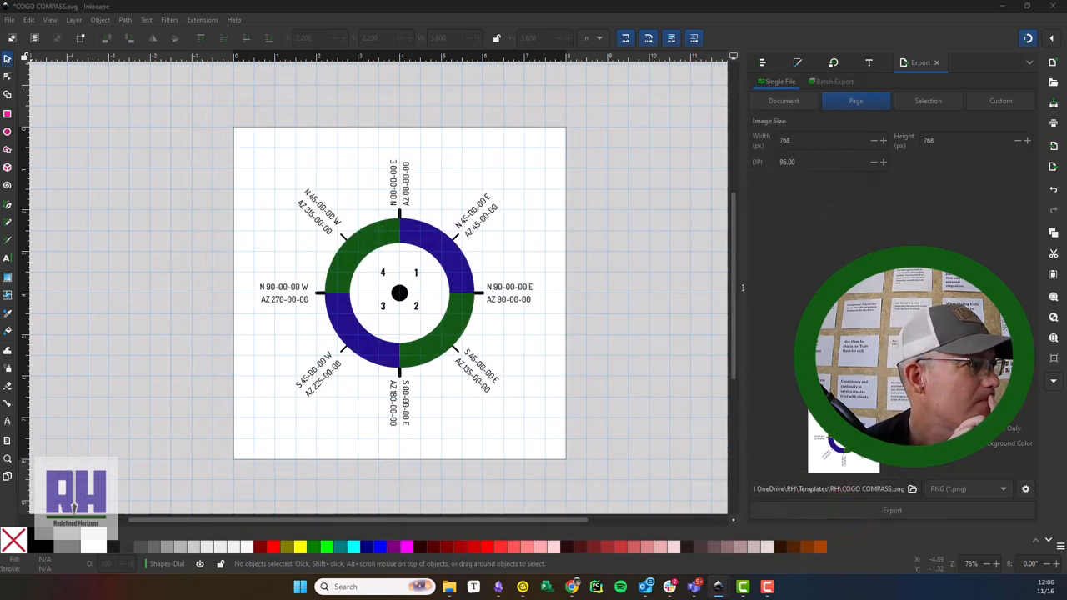
{"action": "left_click", "coordinate": [892, 510]}
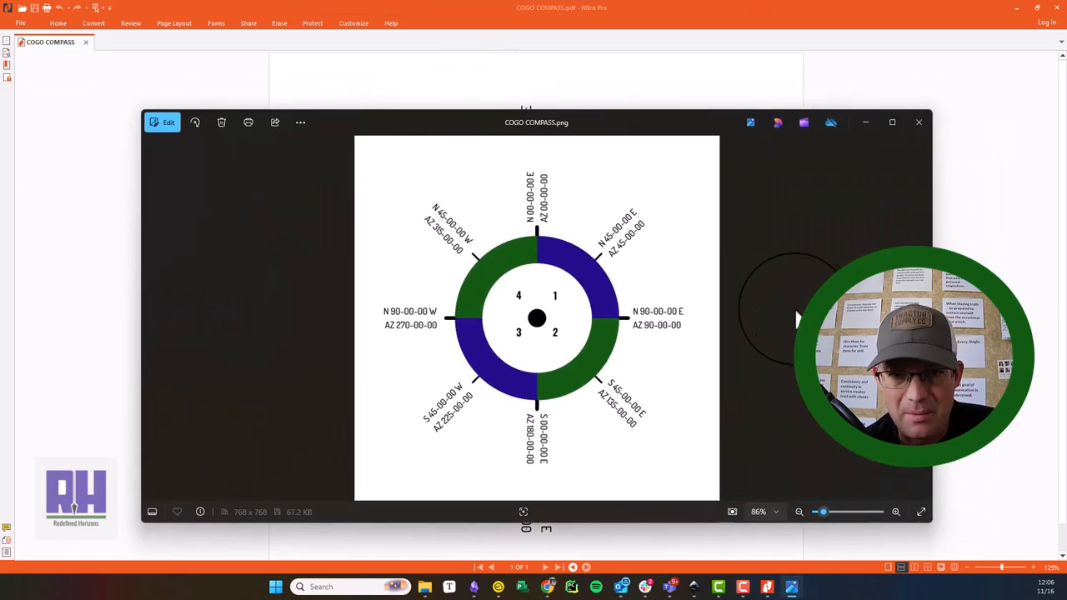
Zoom the PNG preview in and out, close the viewer, then pan around the PDF.
{"action": "left_click", "coordinate": [895, 511]}
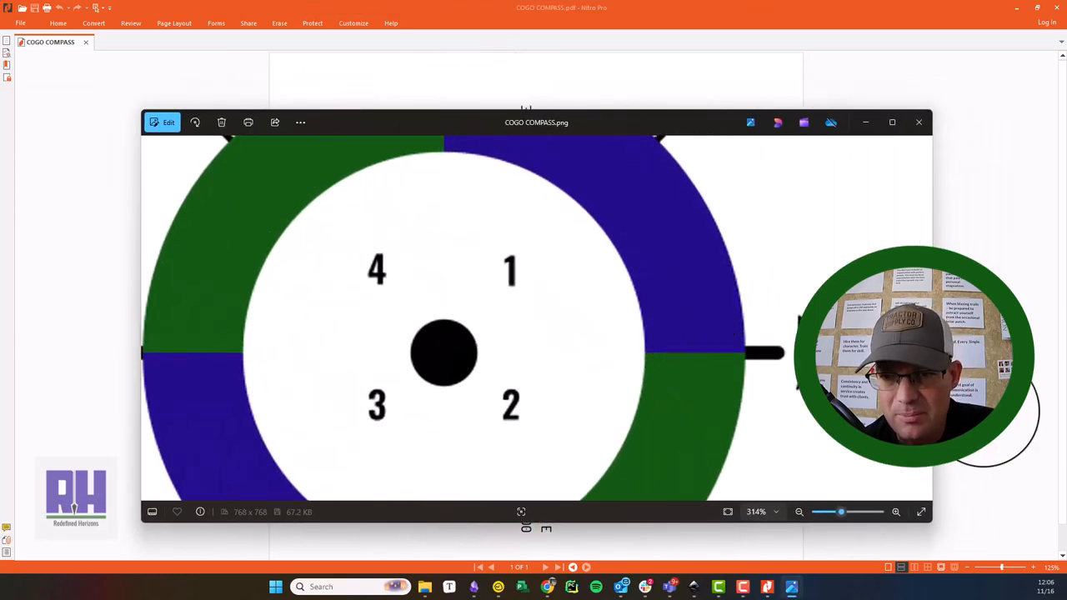
{"action": "left_click", "coordinate": [799, 512]}
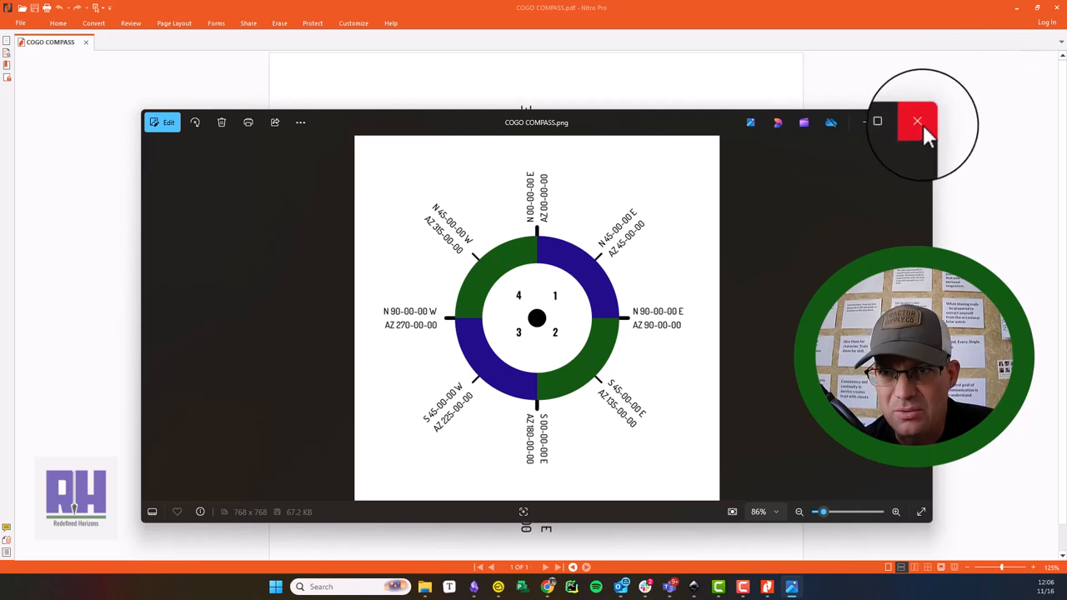
{"action": "left_click", "coordinate": [917, 122]}
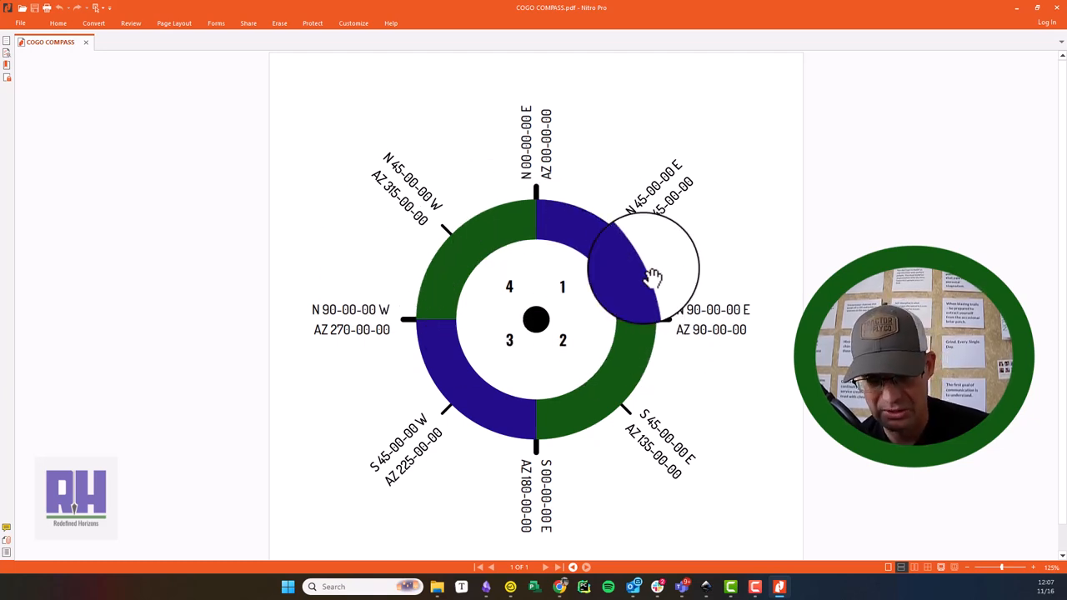
{"action": "left_click_drag", "start_coordinate": [650, 275], "coordinate": [700, 158]}
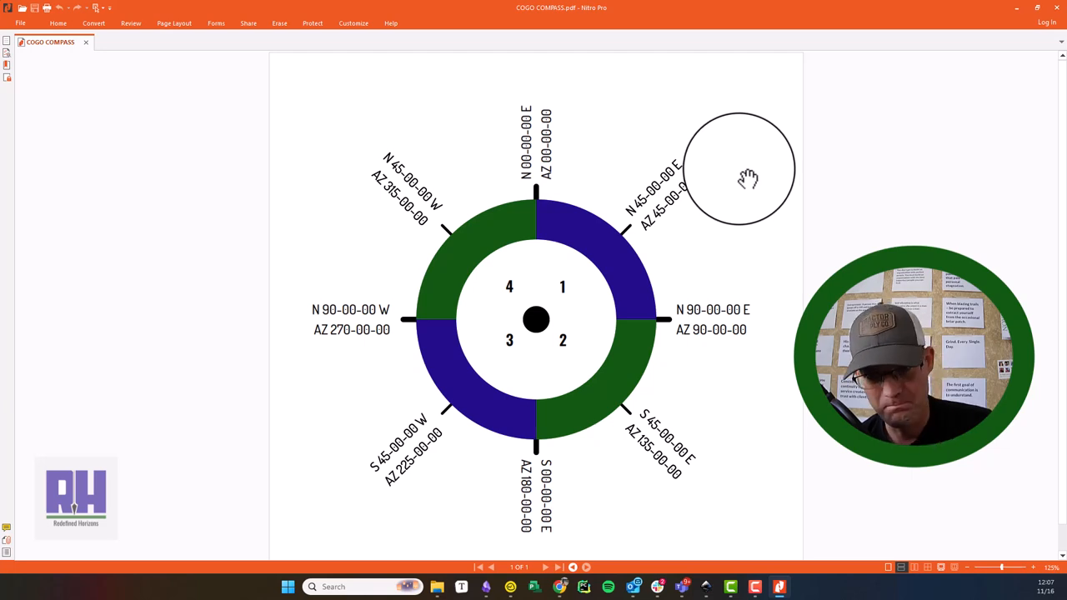
{"action": "left_click_drag", "start_coordinate": [739, 169], "coordinate": [691, 172]}
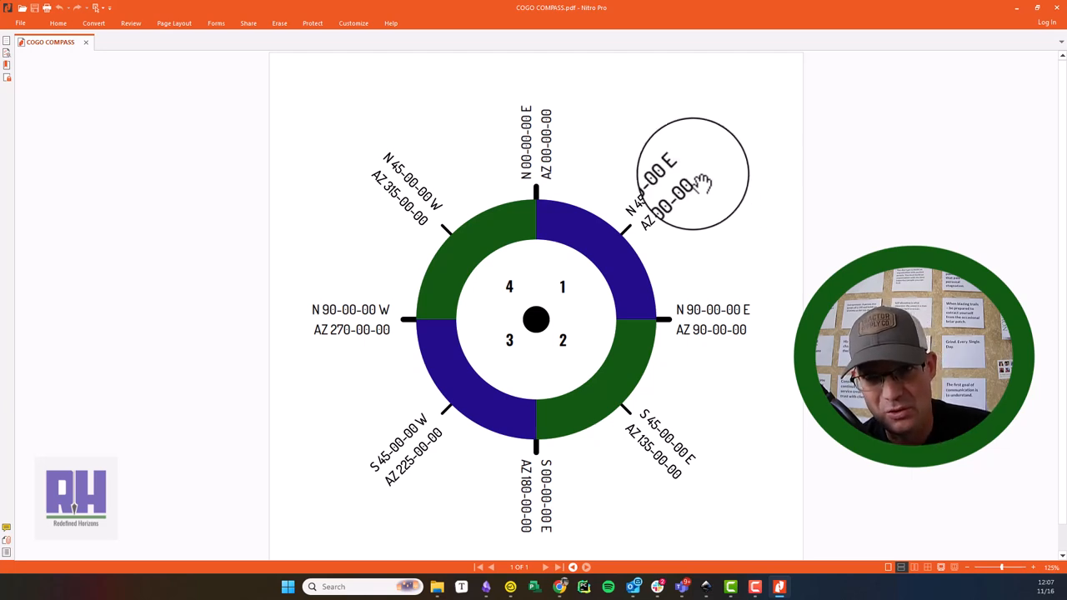